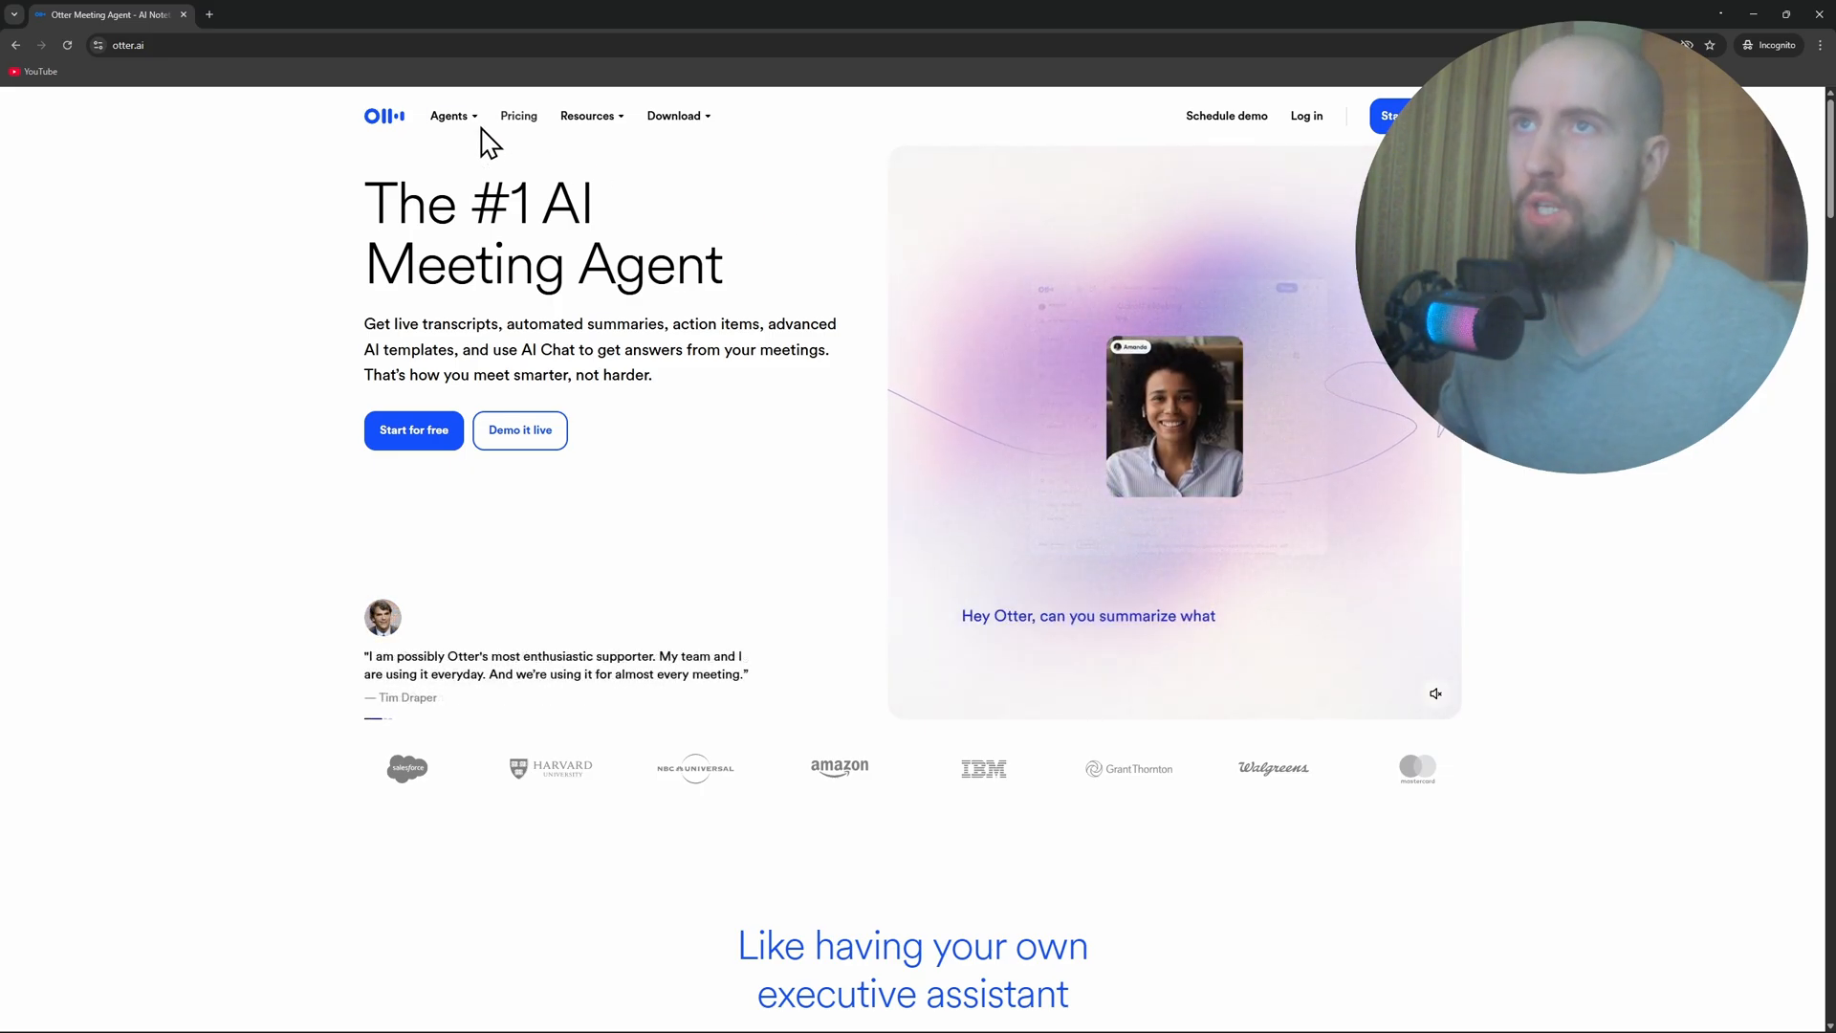
Expand Otter.ai's Agents, Resources and Download menus, showing desktop, iOS, Android and Chrome options
click(450, 114)
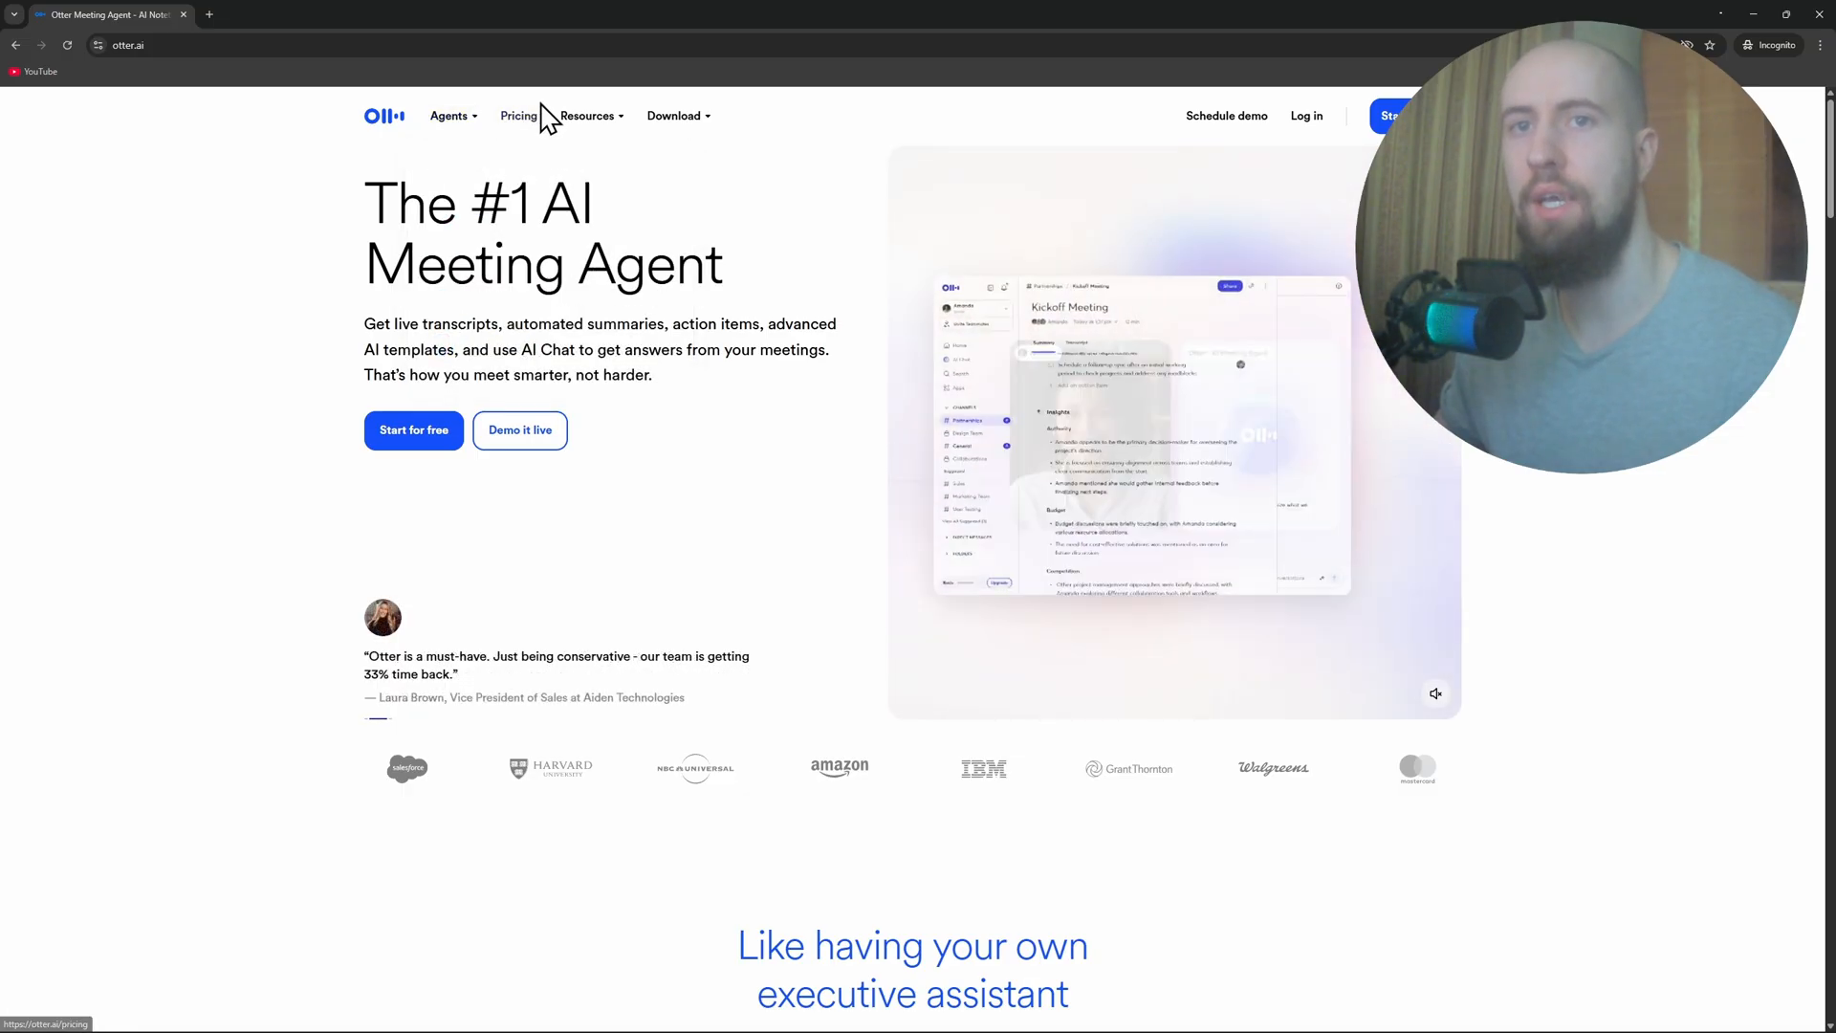
click(587, 115)
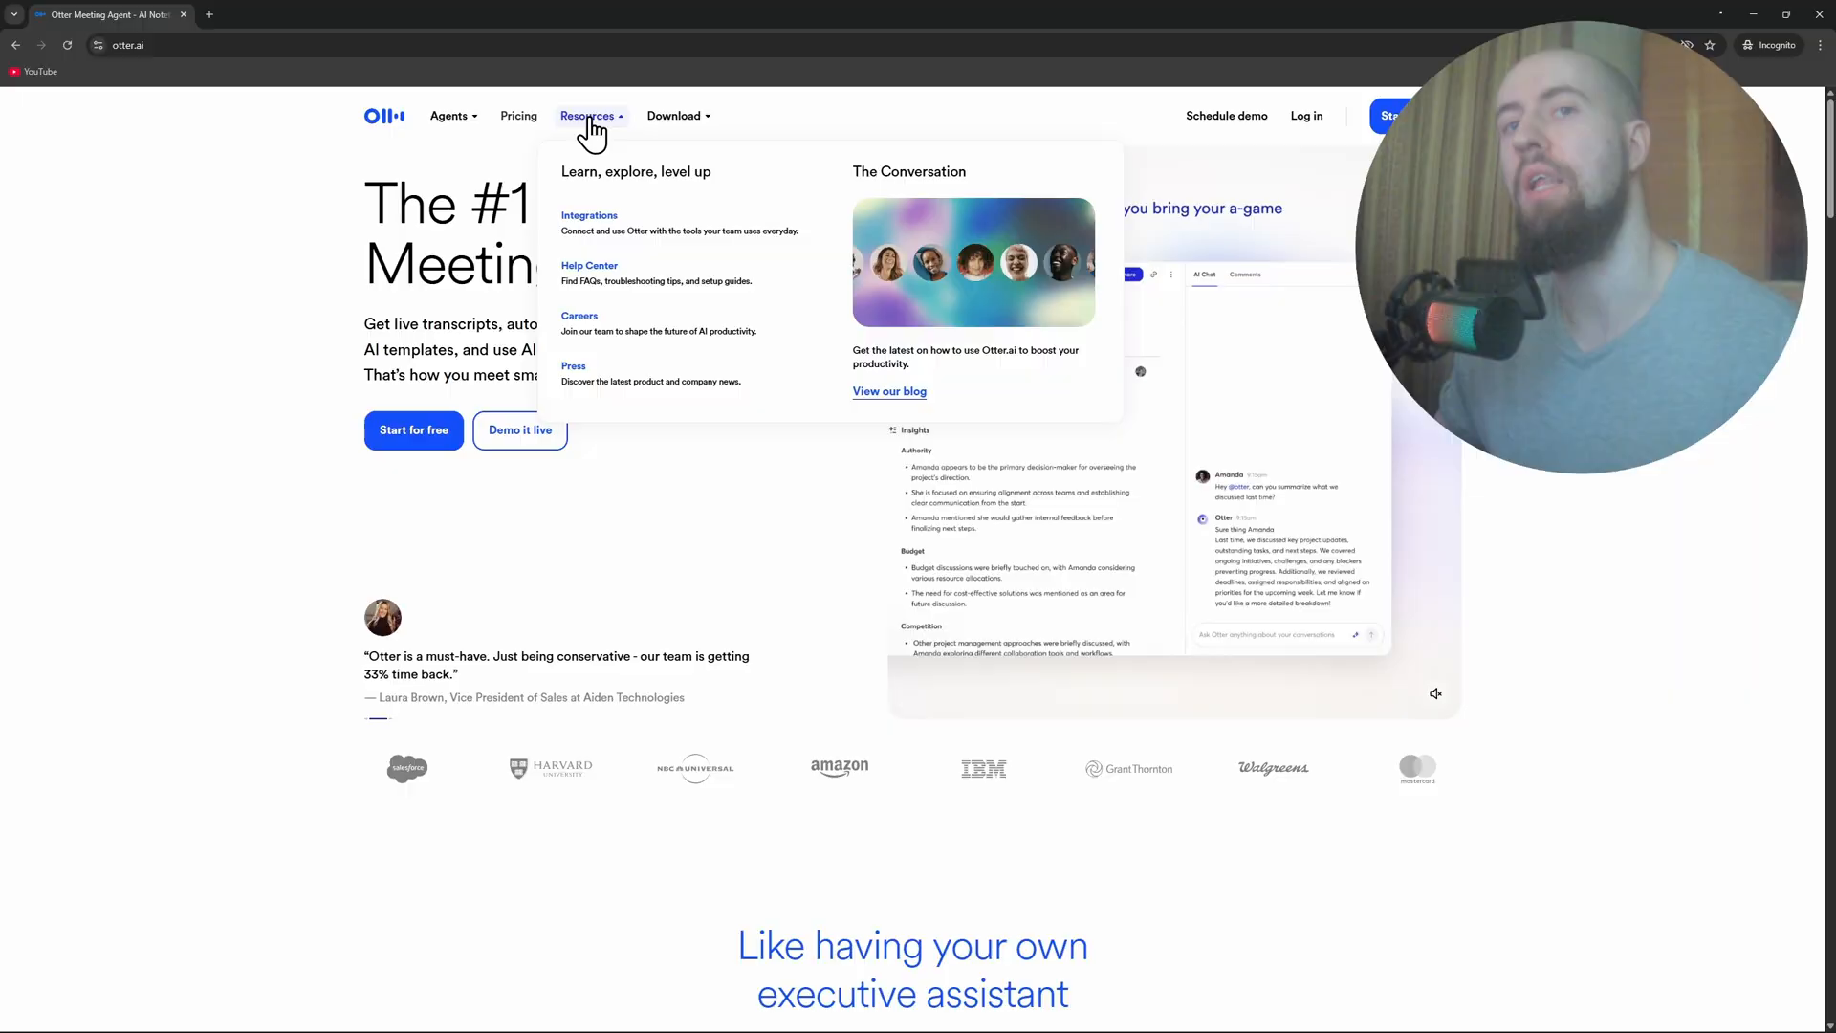
click(673, 115)
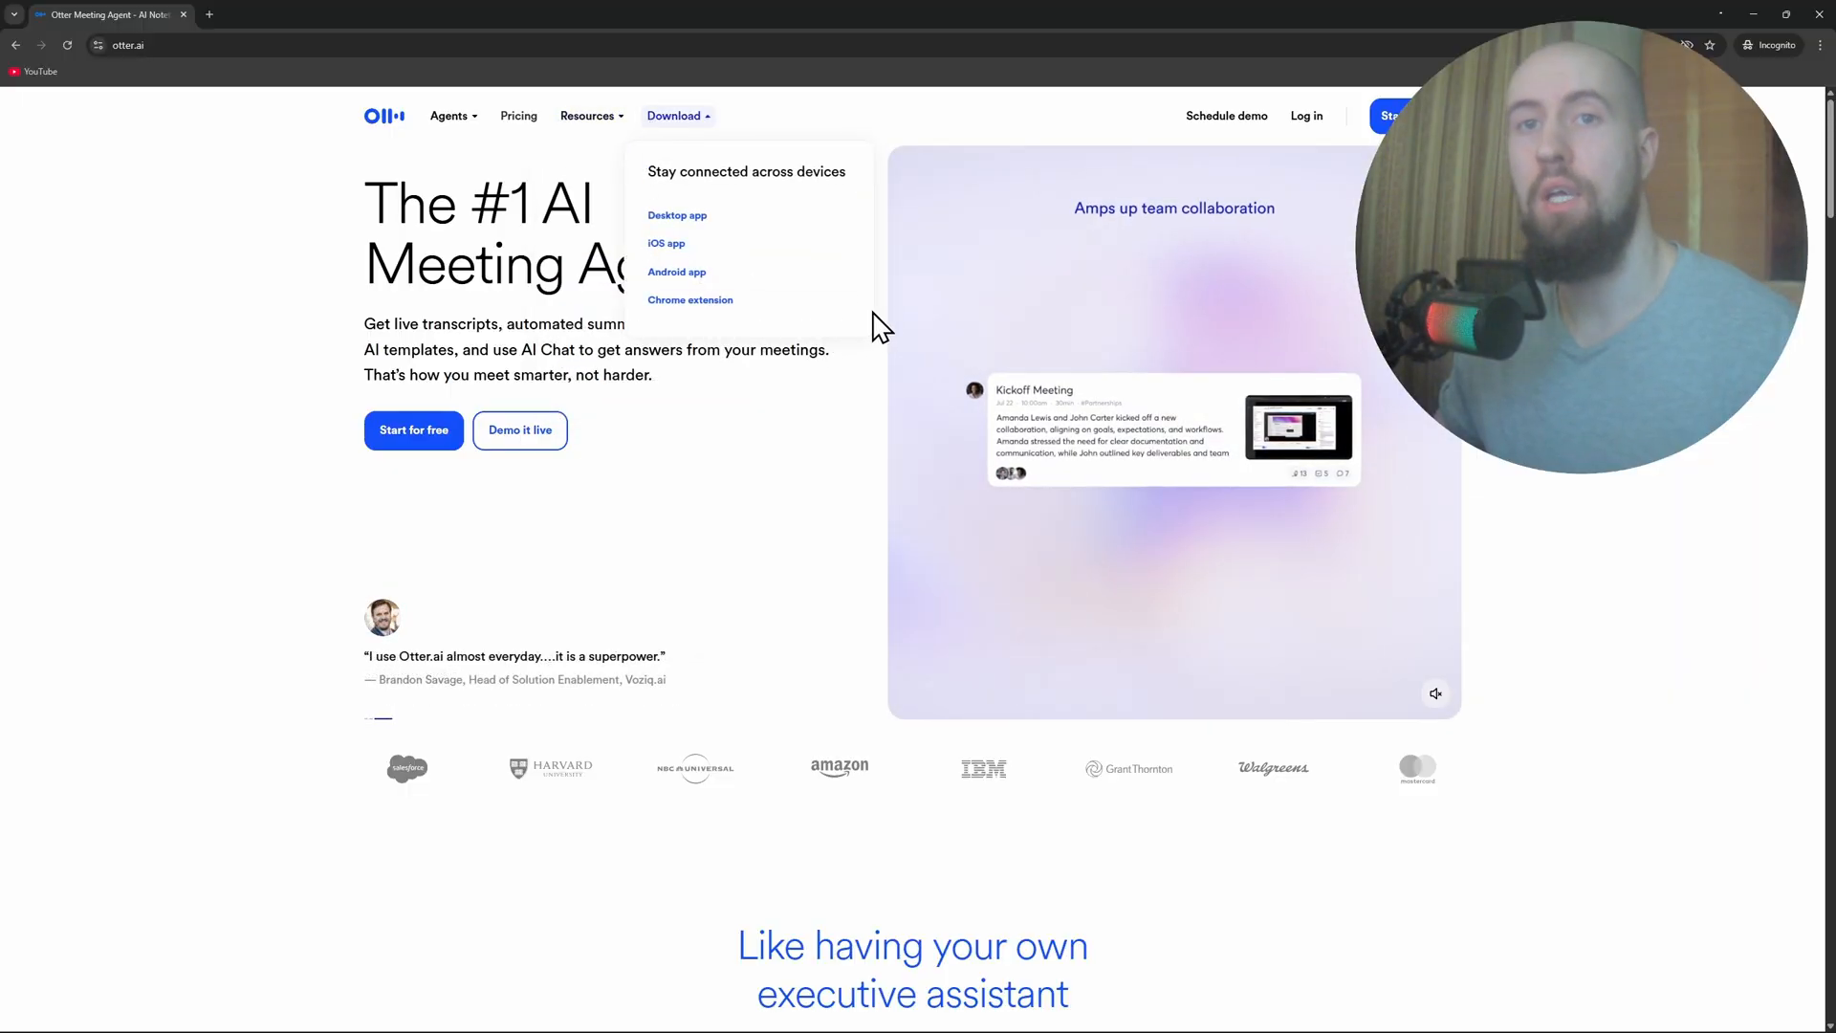
Scroll through the Otter.ai homepage feature cards before searching Google for 'rev ai'
scroll(down, 3)
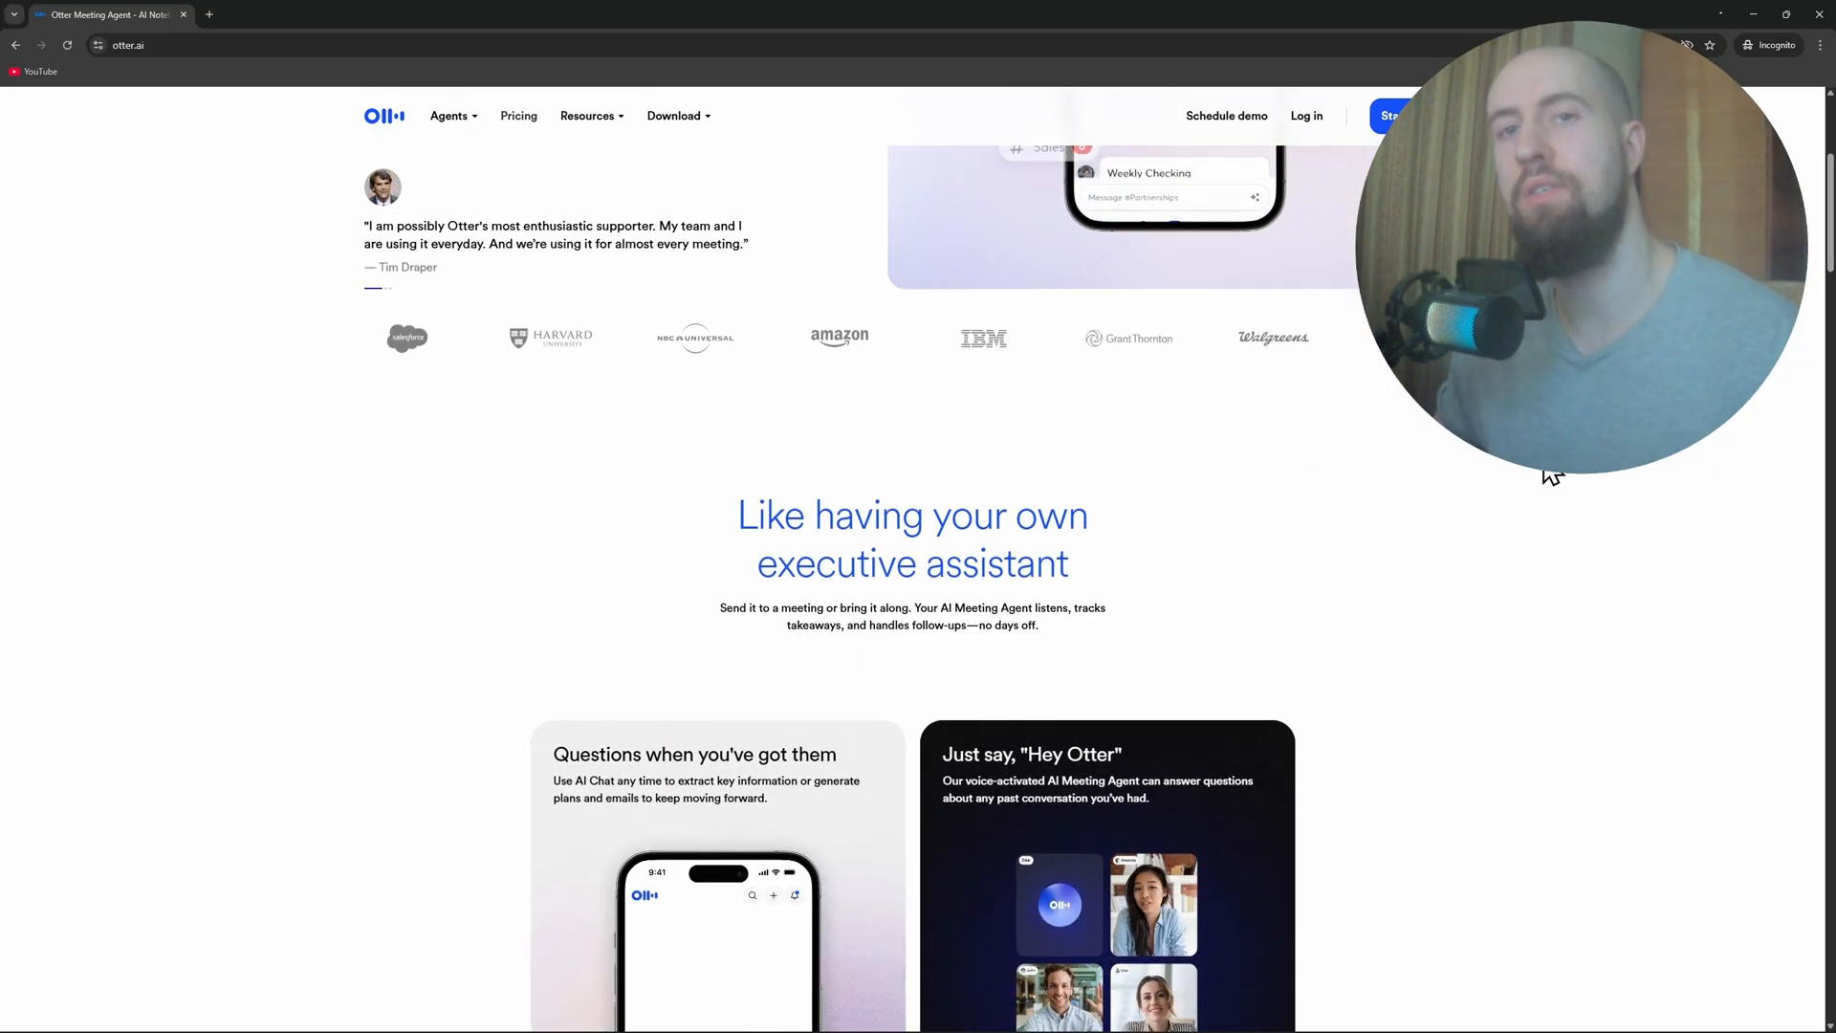
scroll(down, 3)
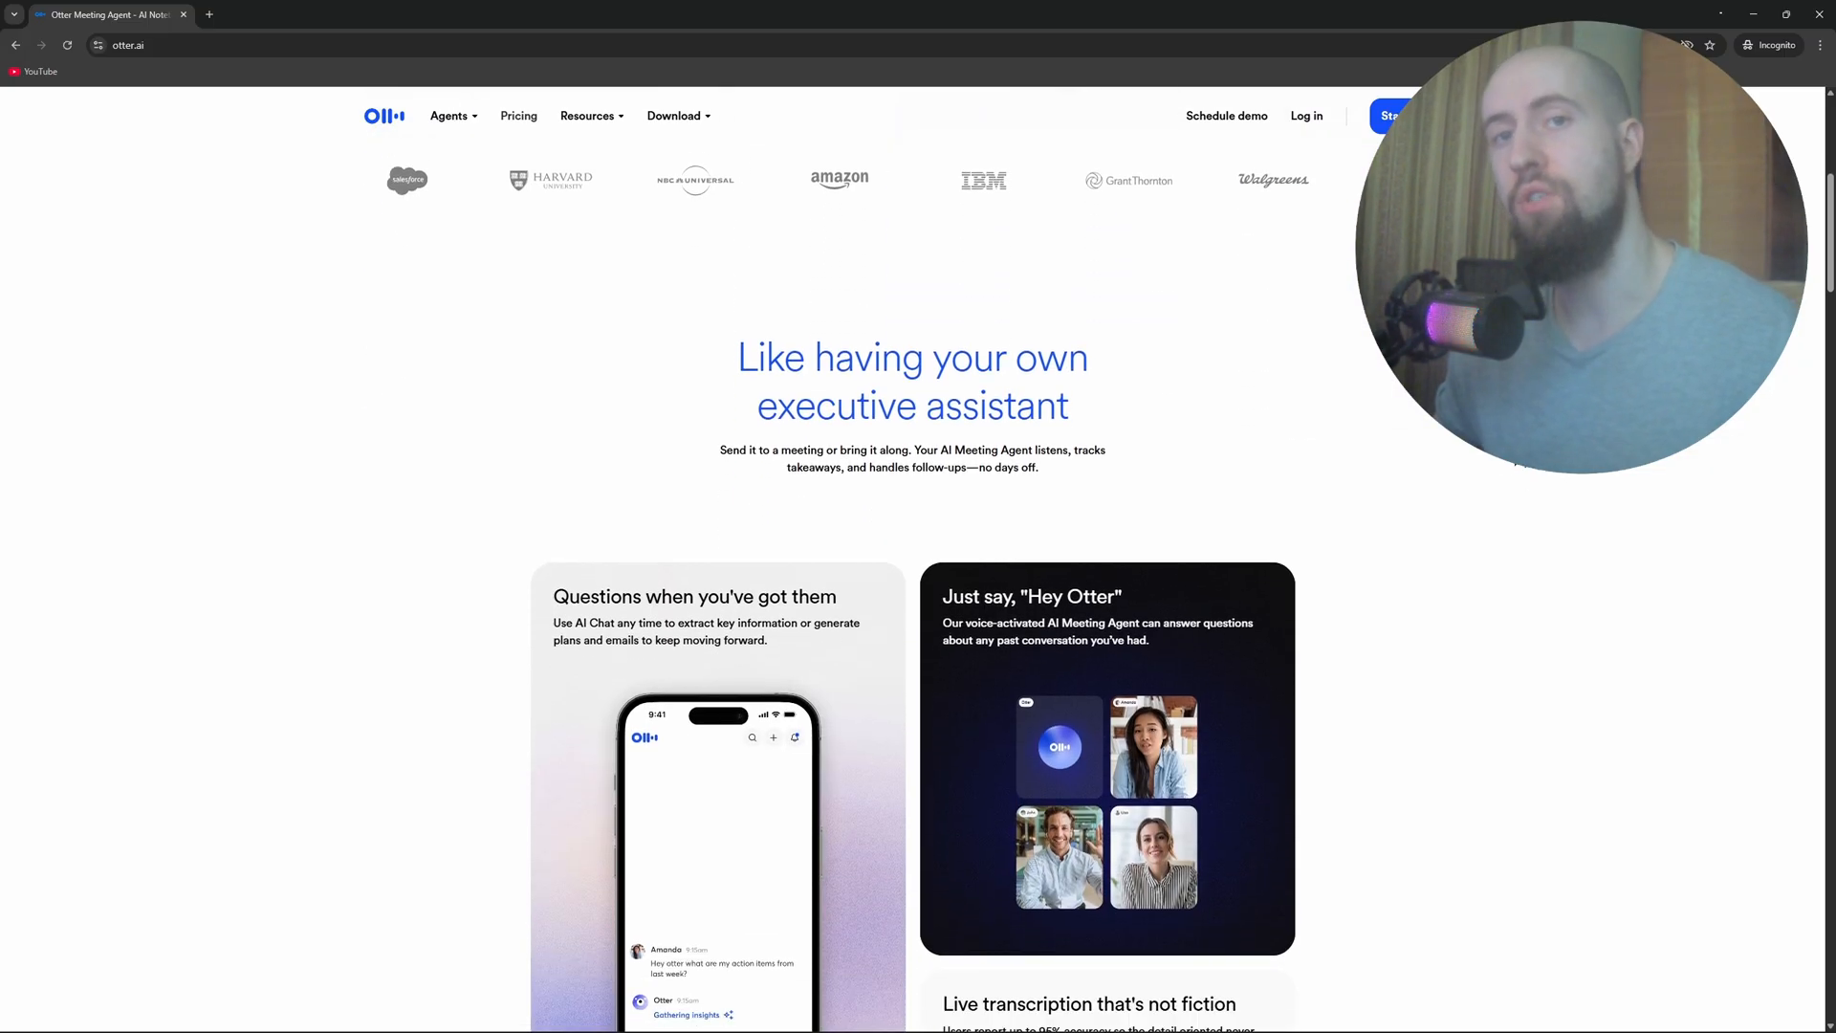
scroll(down, 3)
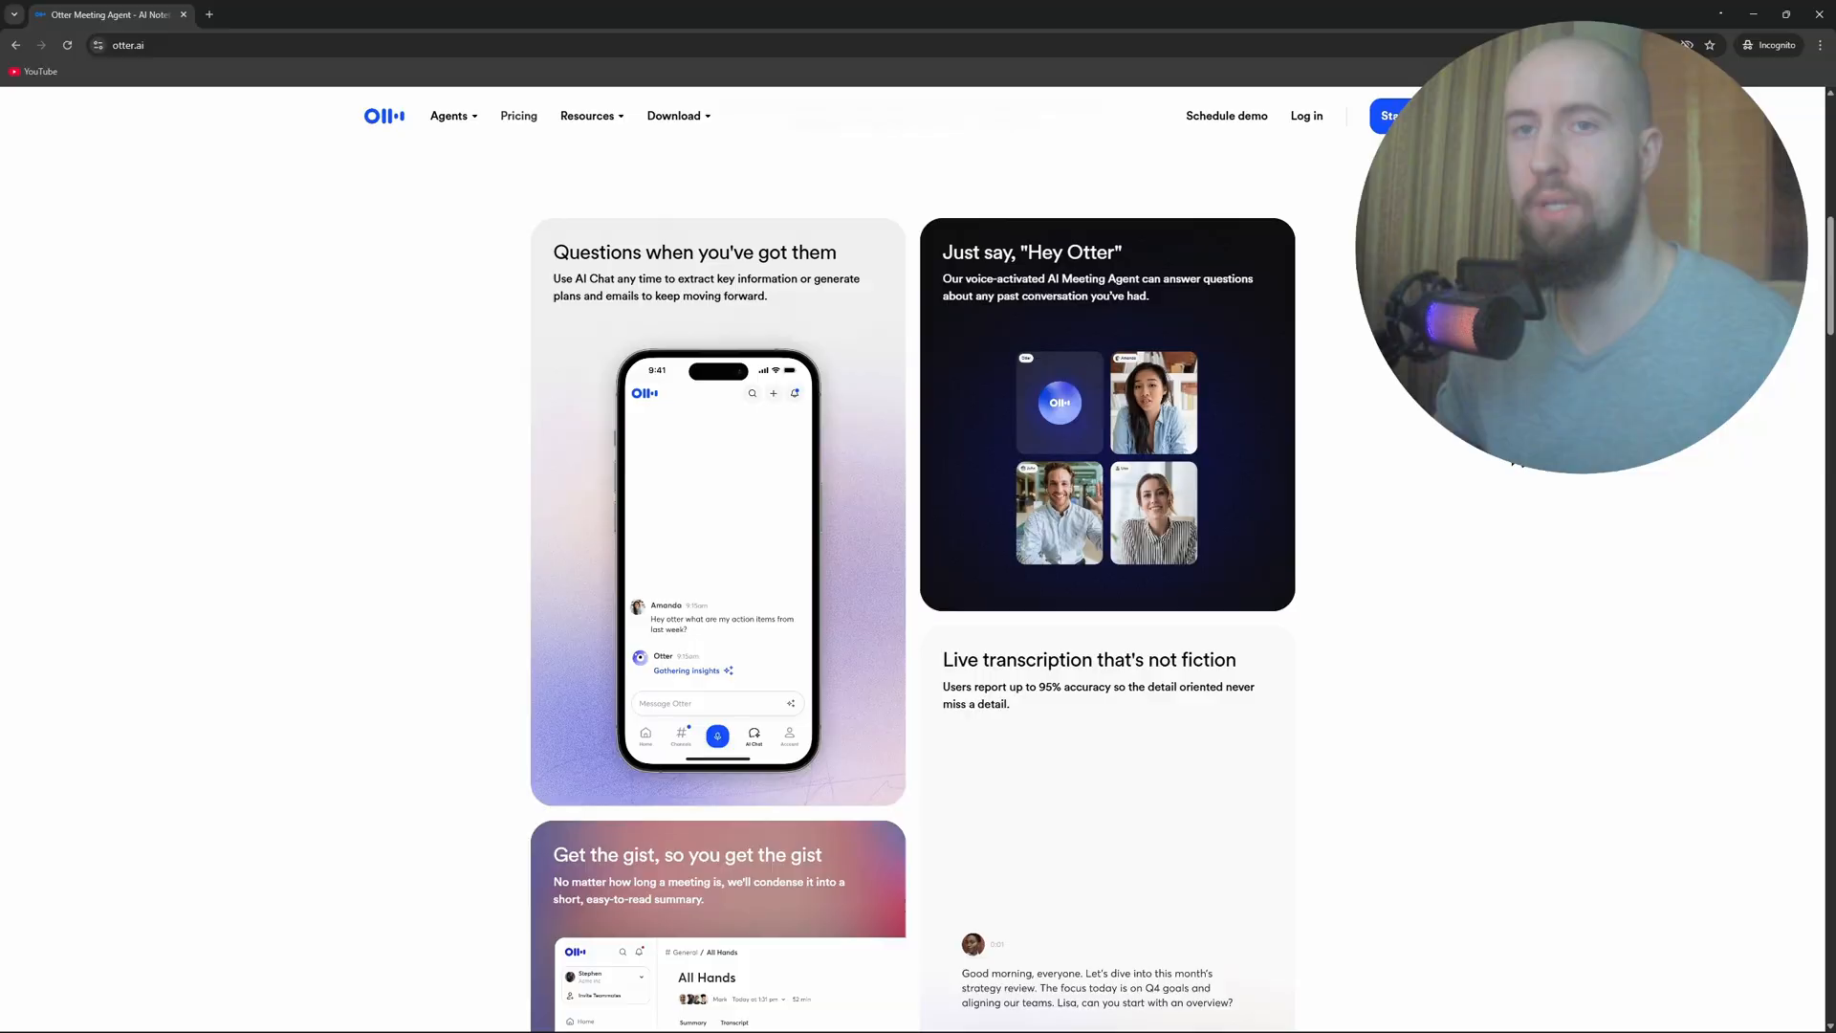
scroll(down, 3)
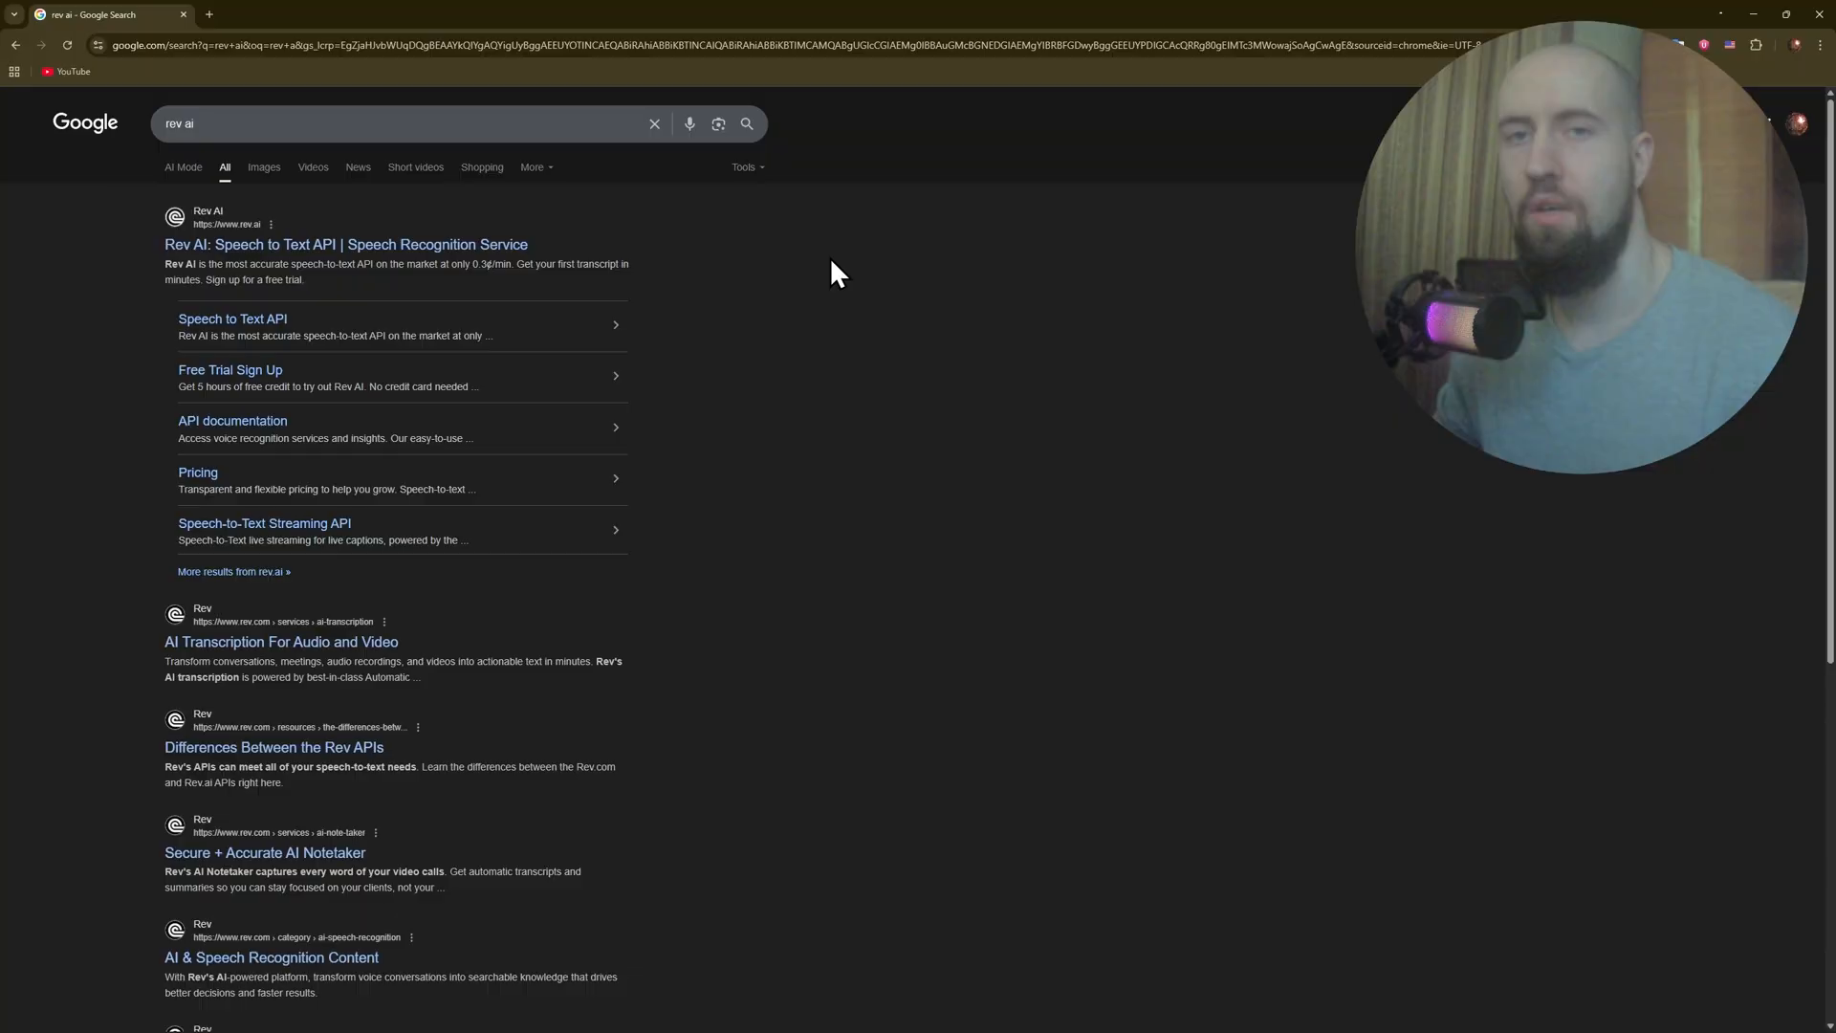
Go to the Rev AI homepage from the results and expand its Products menu
click(348, 245)
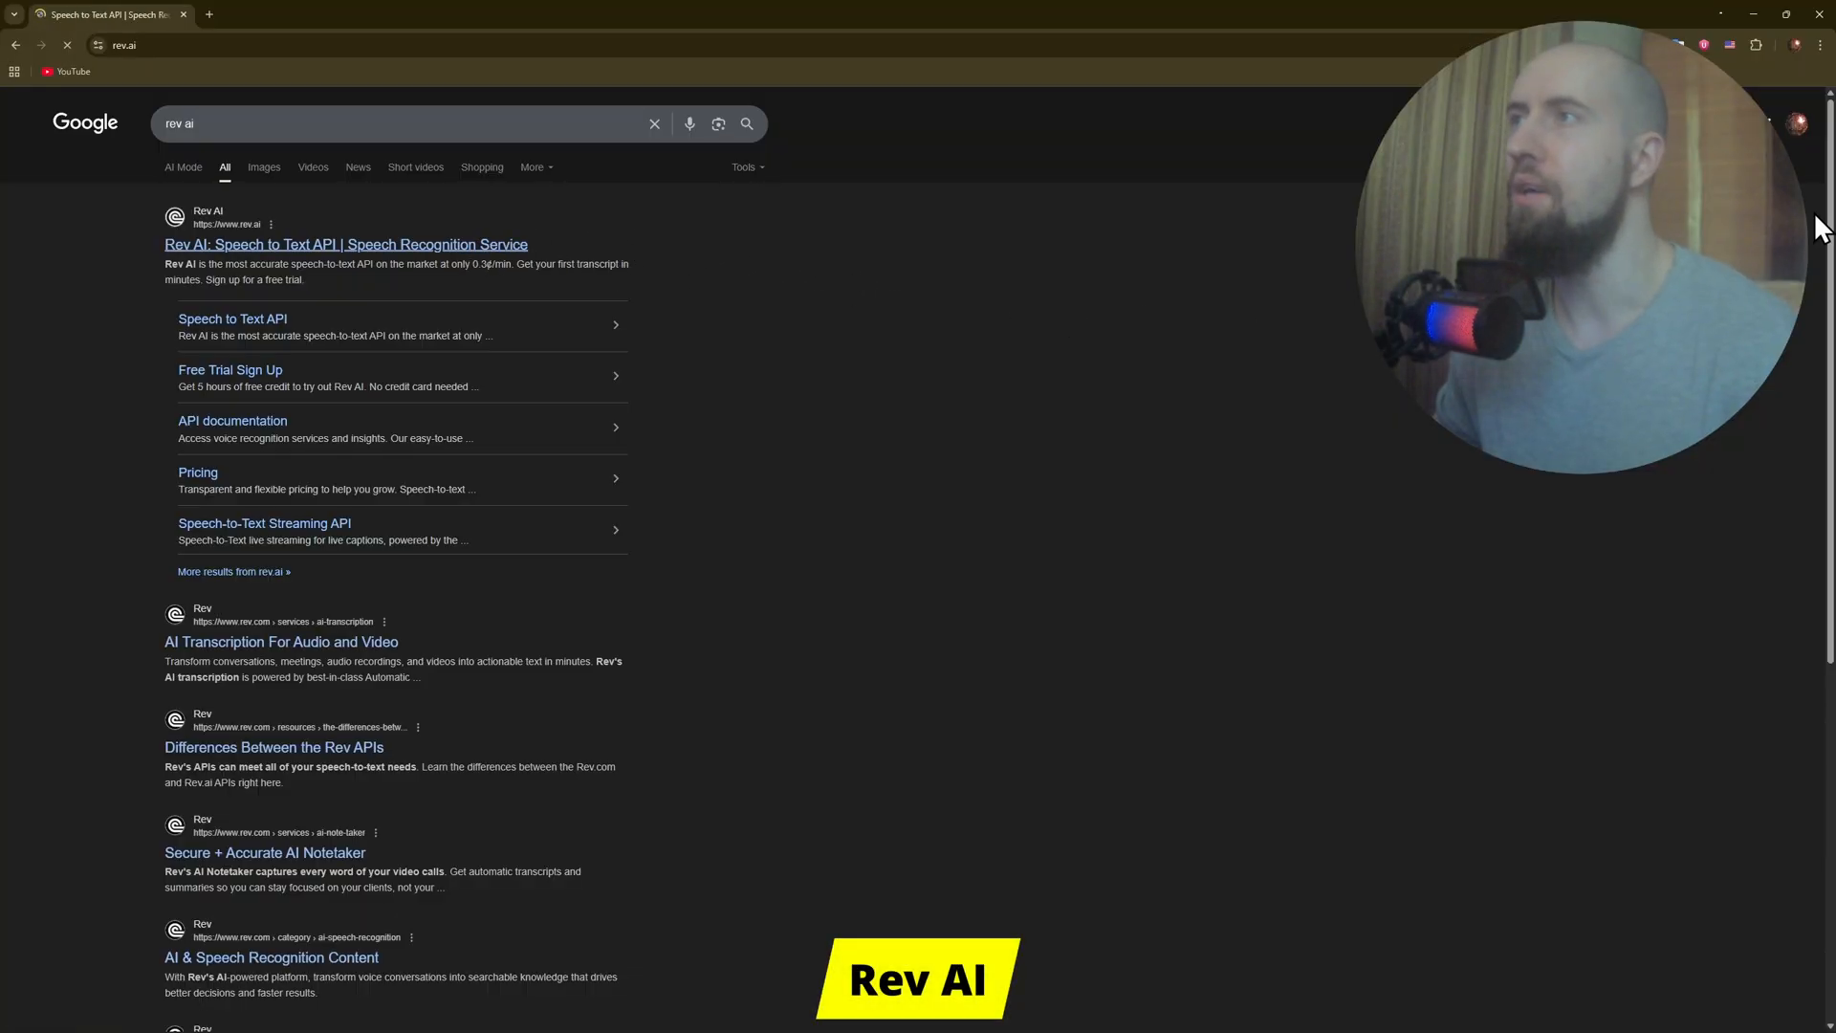
click(344, 245)
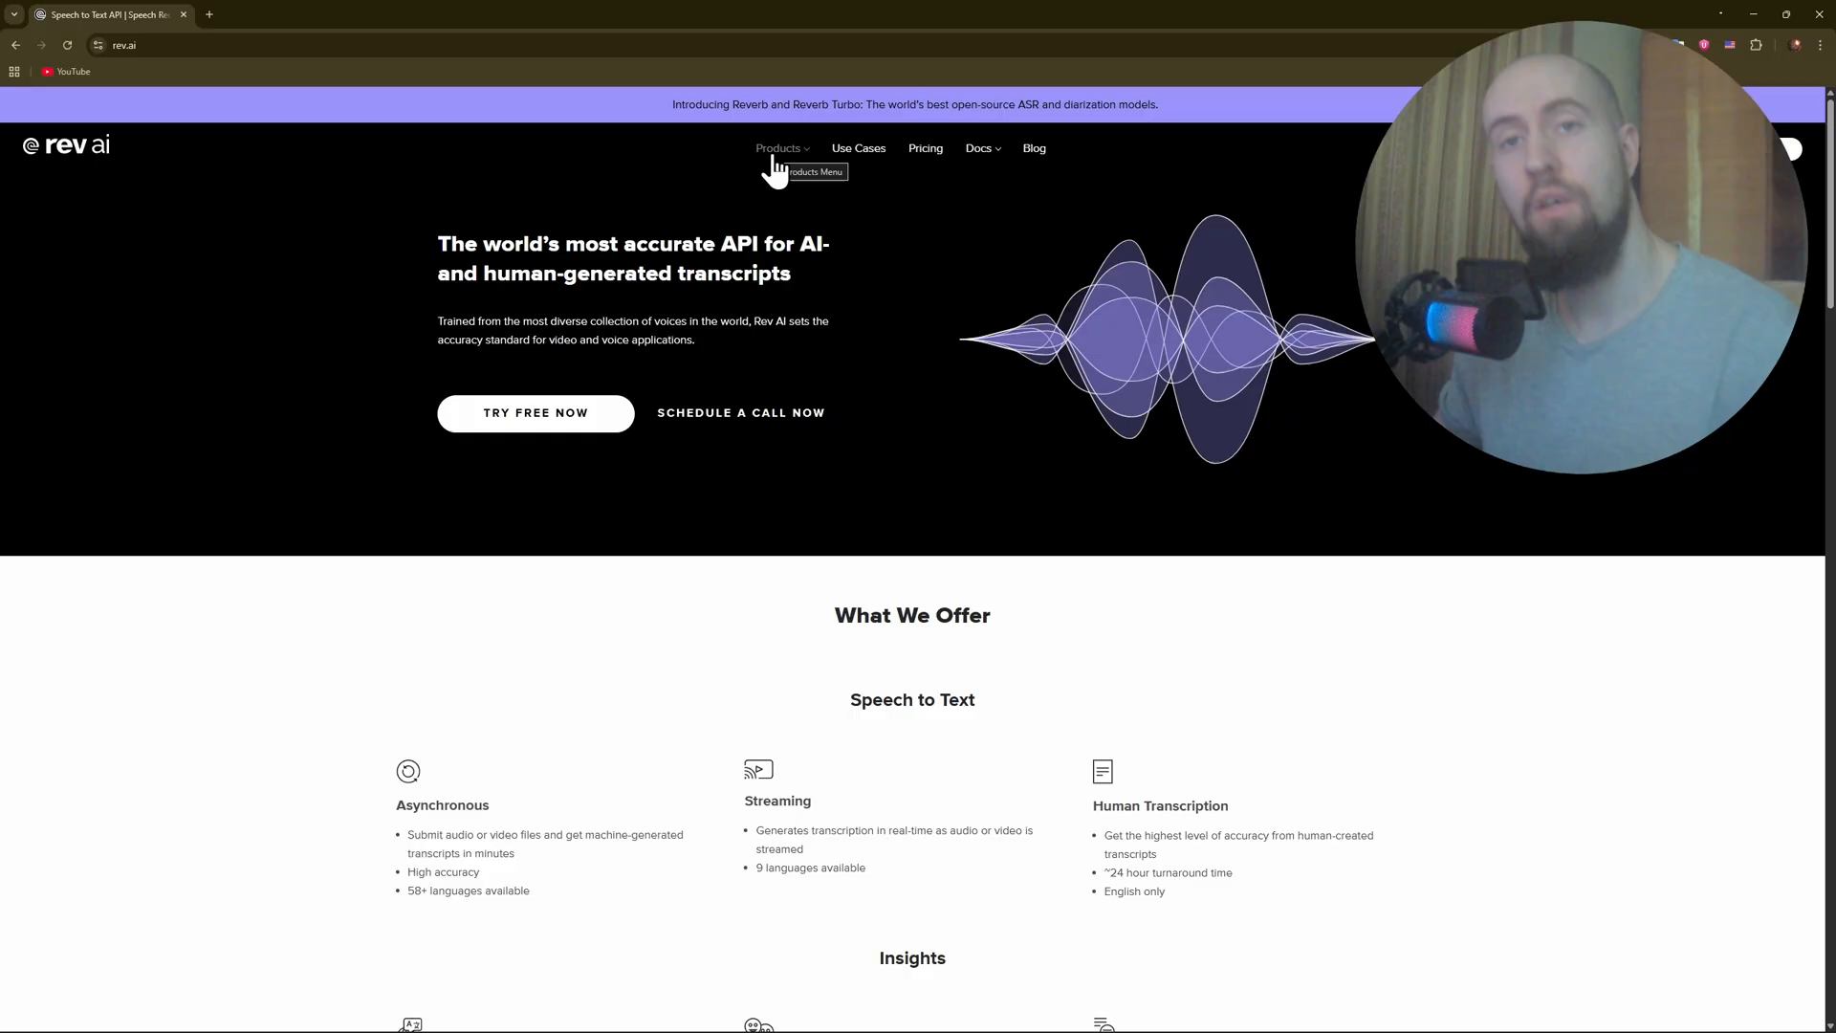
click(778, 149)
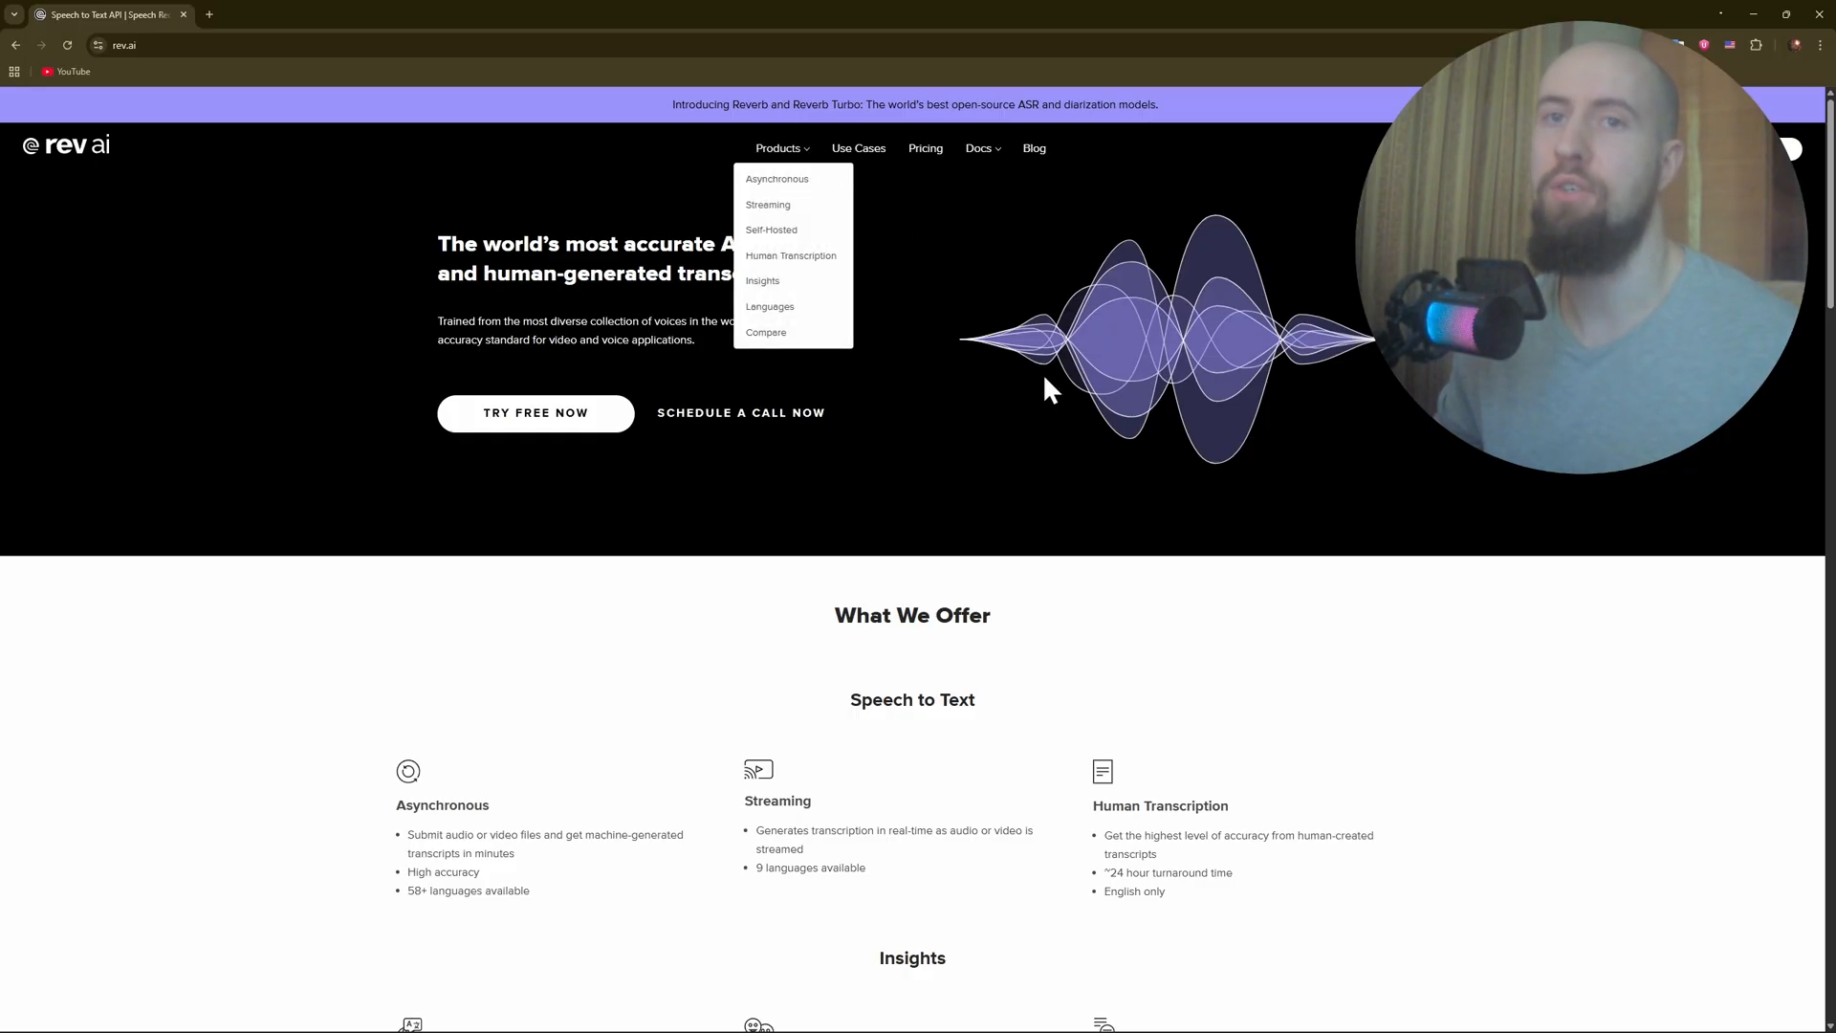
mouse_move(798, 195)
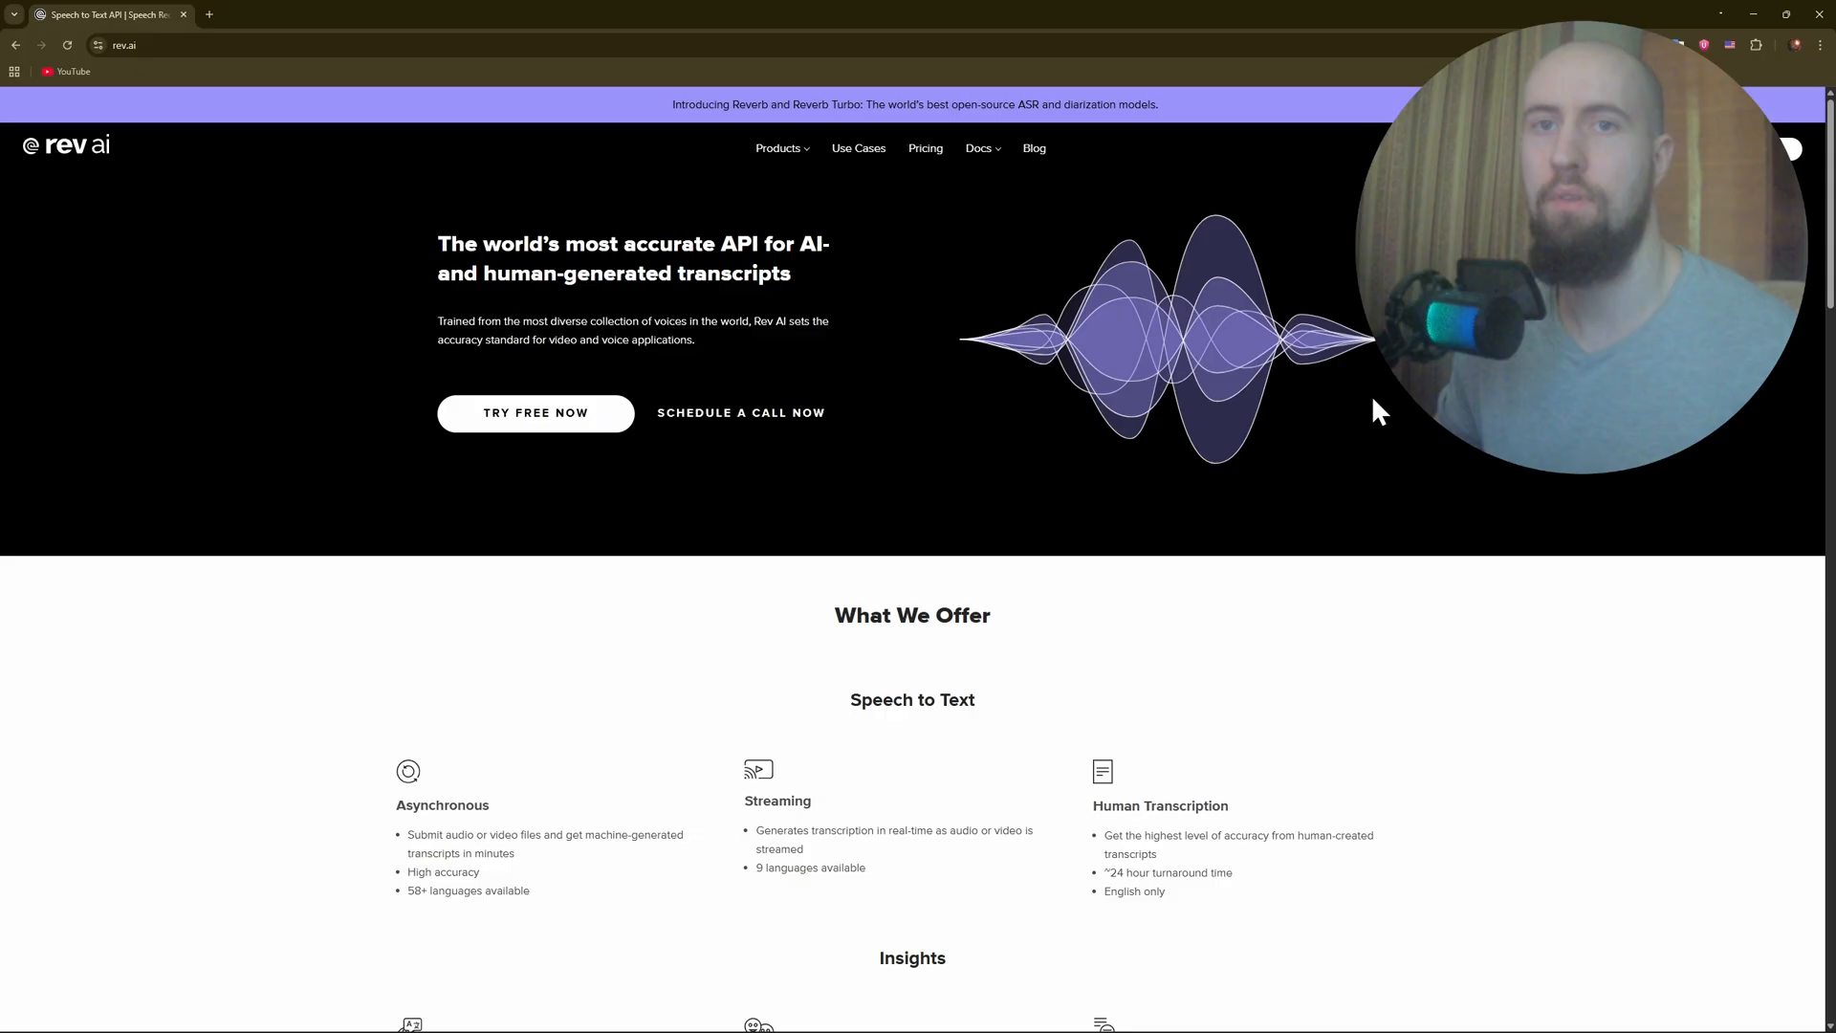
Scroll through Rev AI's speech-to-text, insights, Why Rev AI and API product sections
scroll(down, 3)
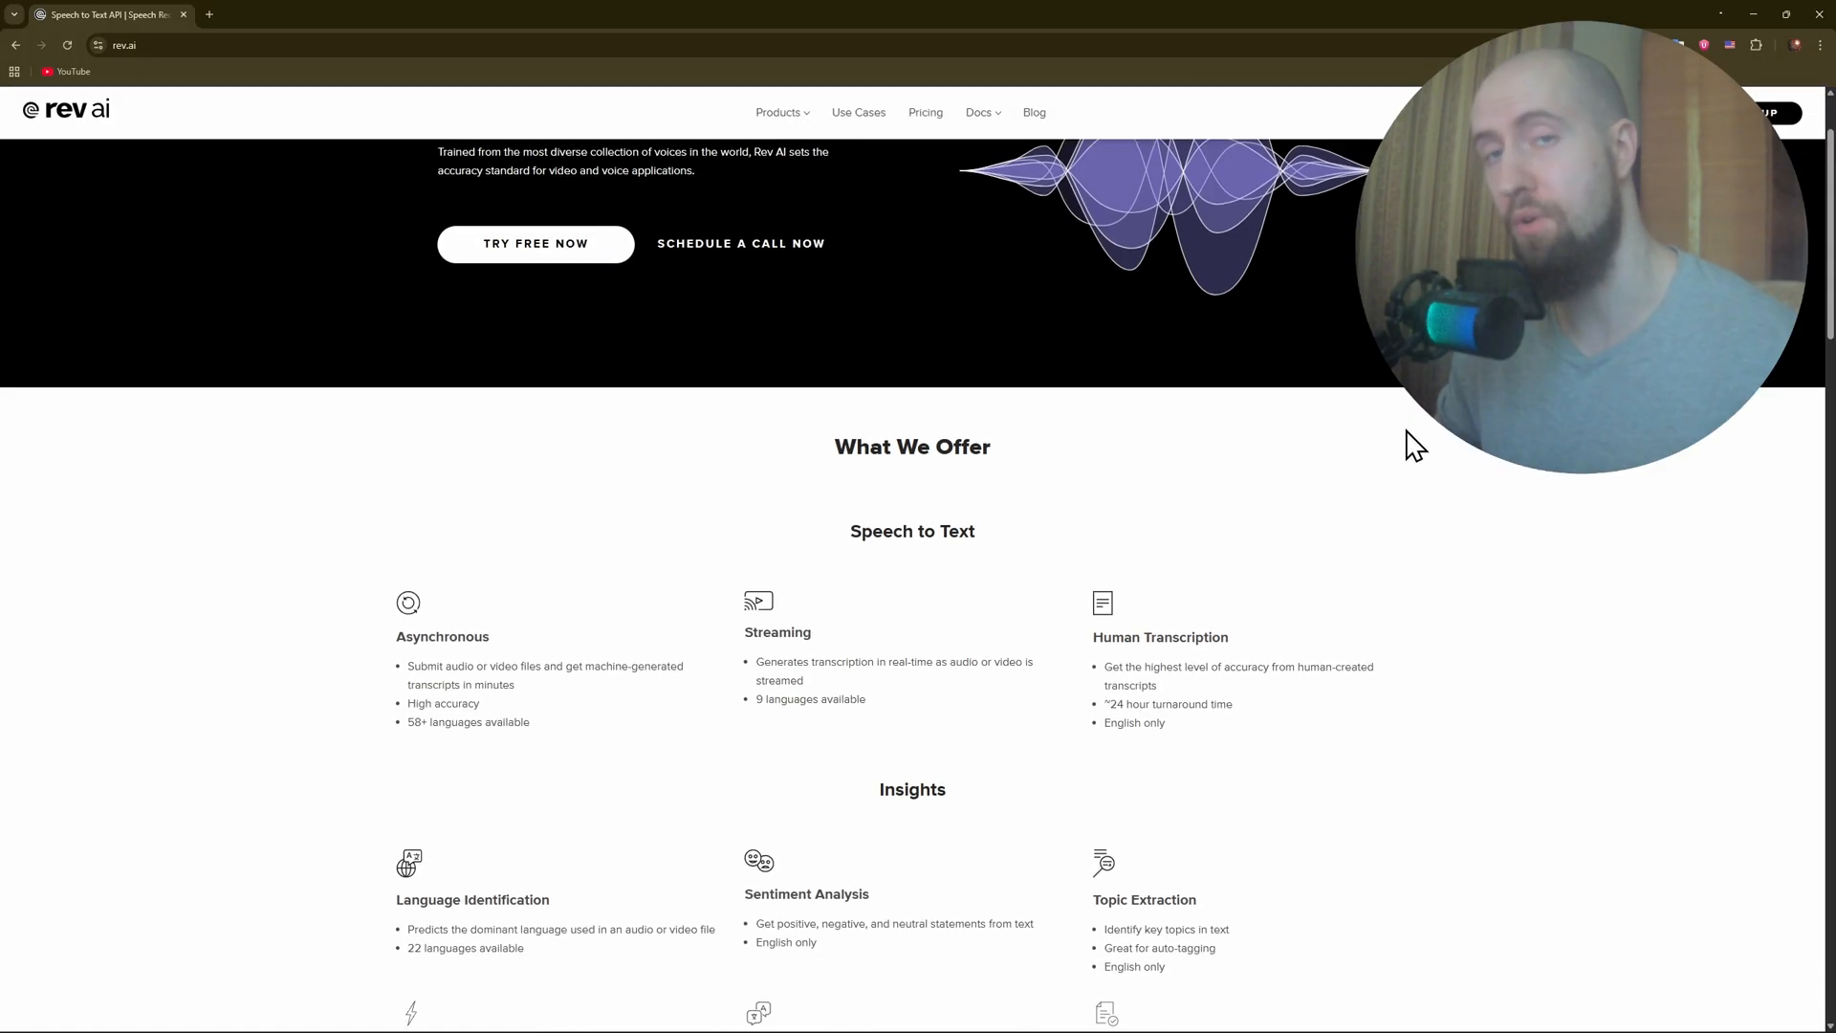
scroll(down, 3)
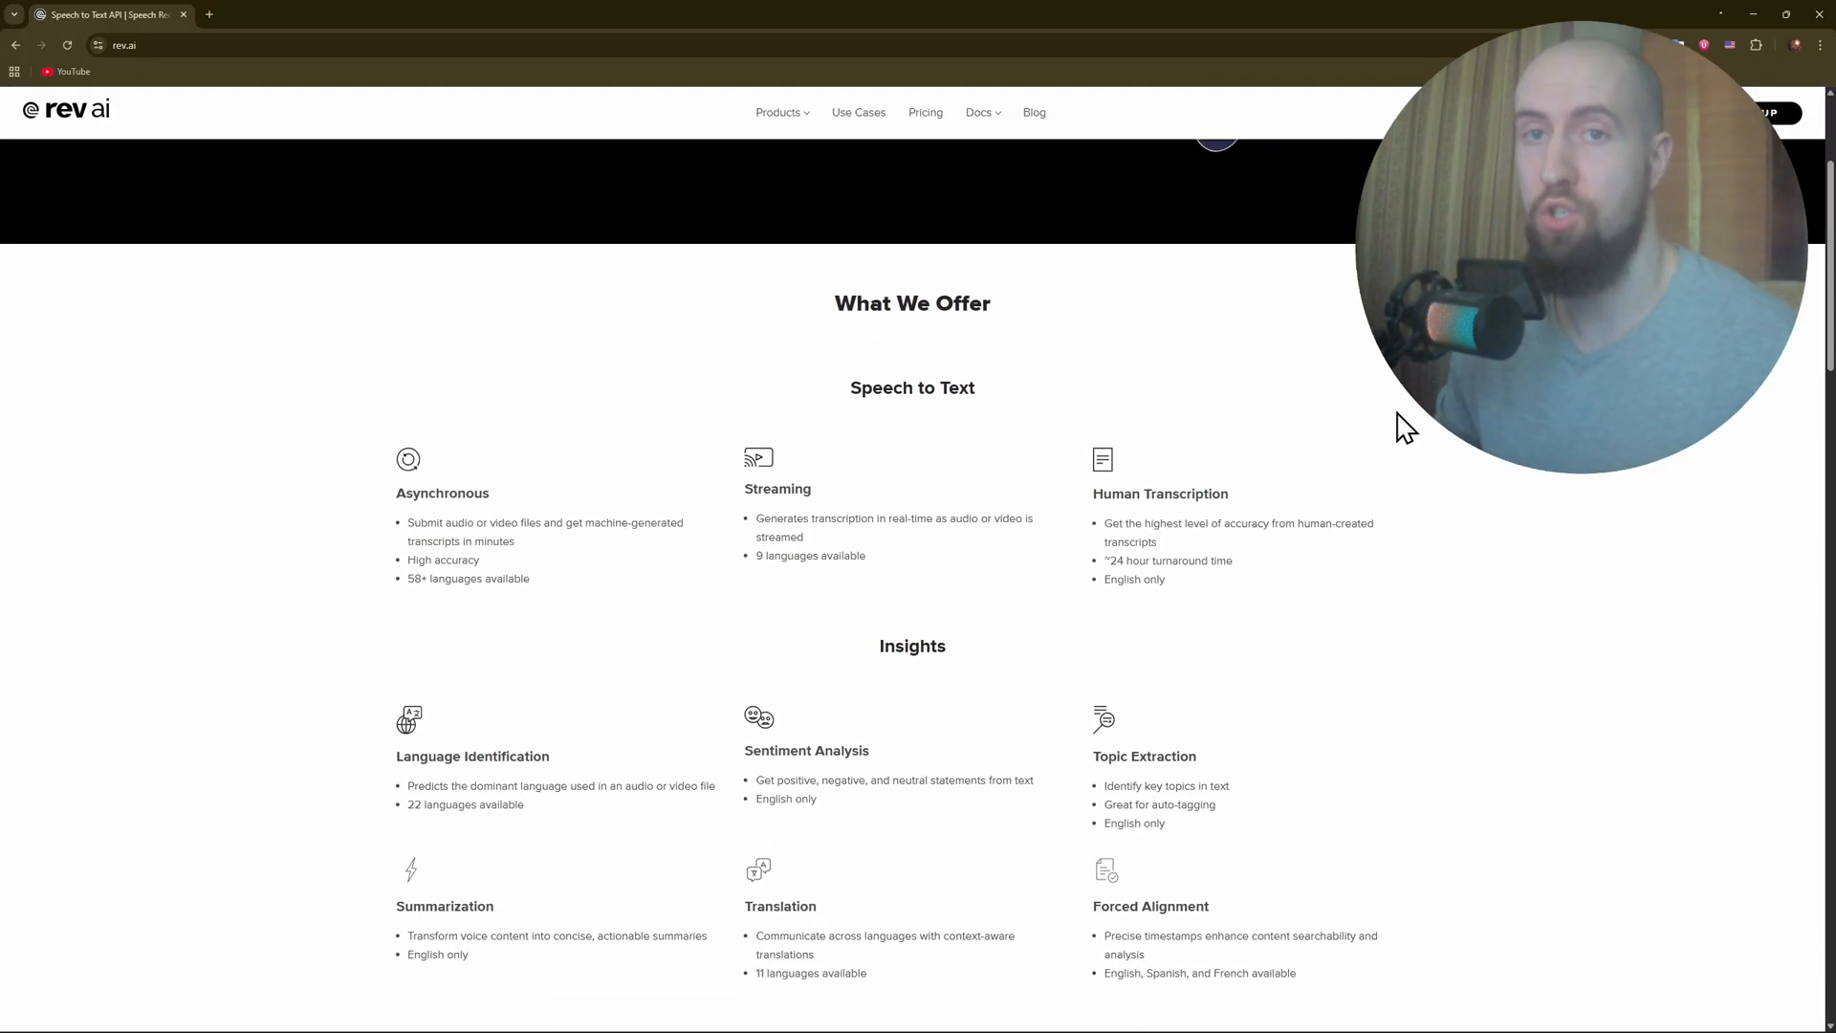
scroll(down, 3)
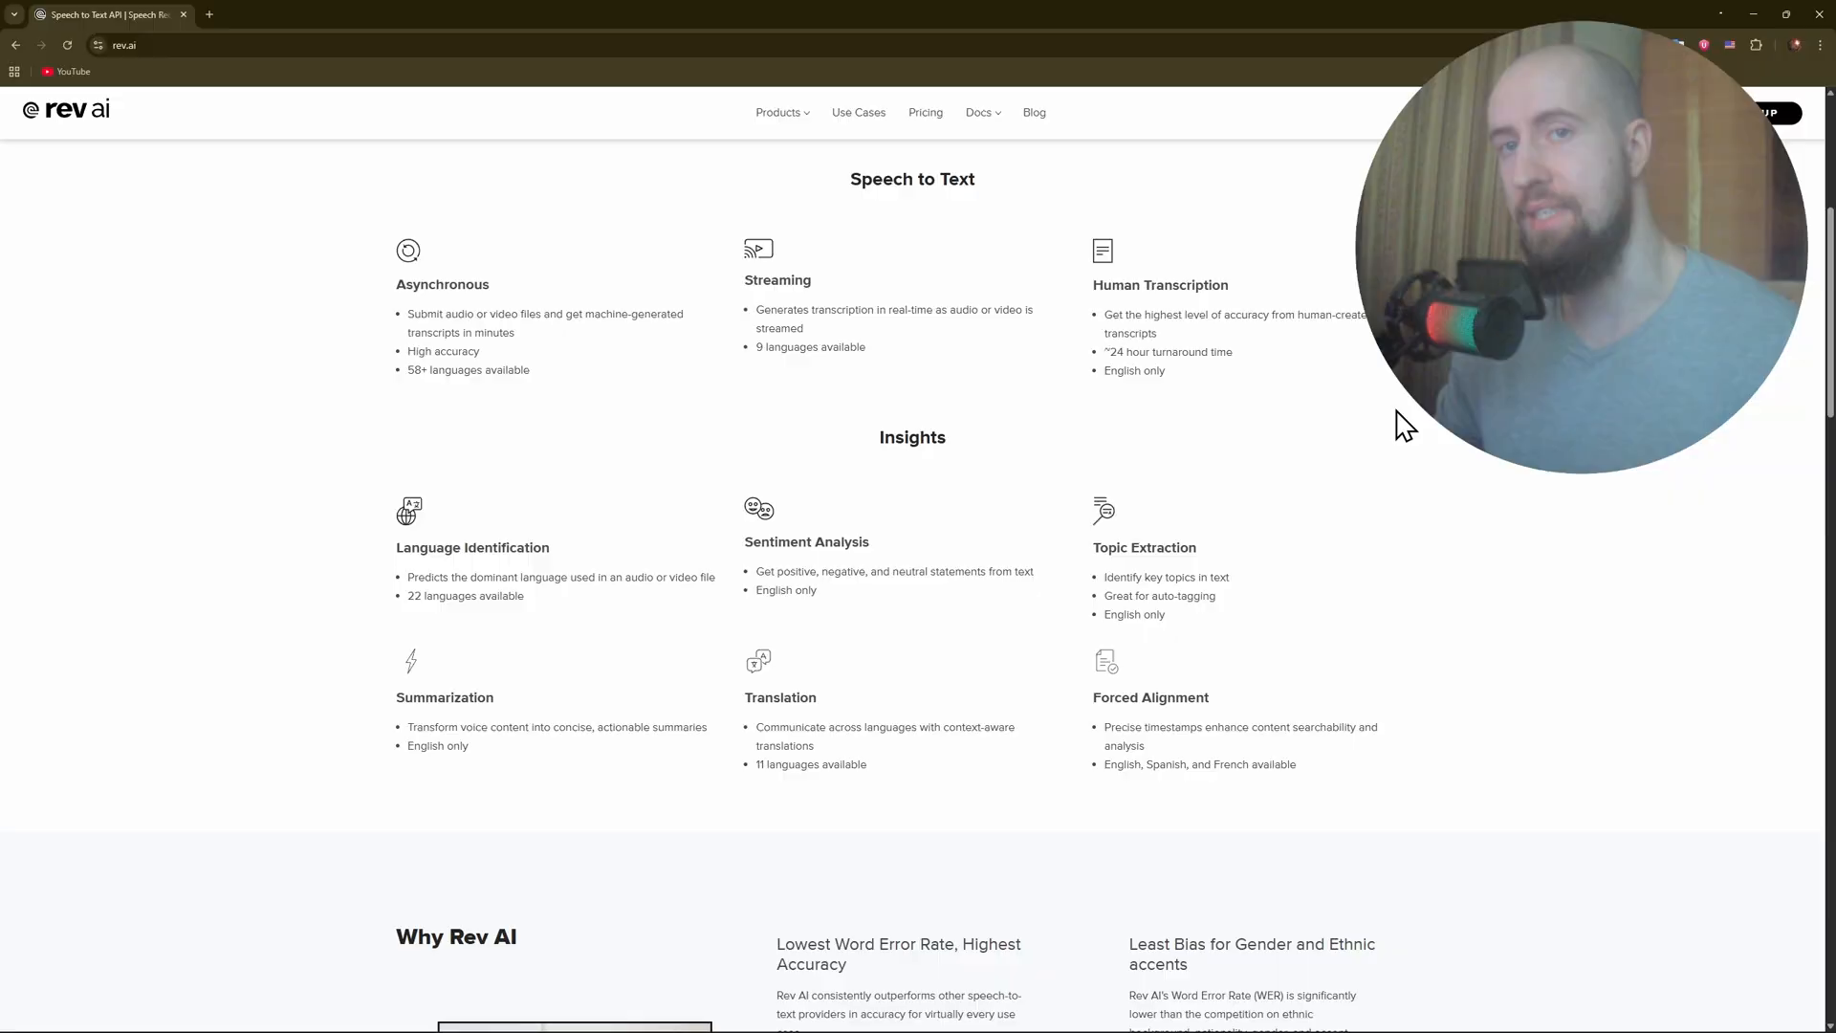
scroll(down, 3)
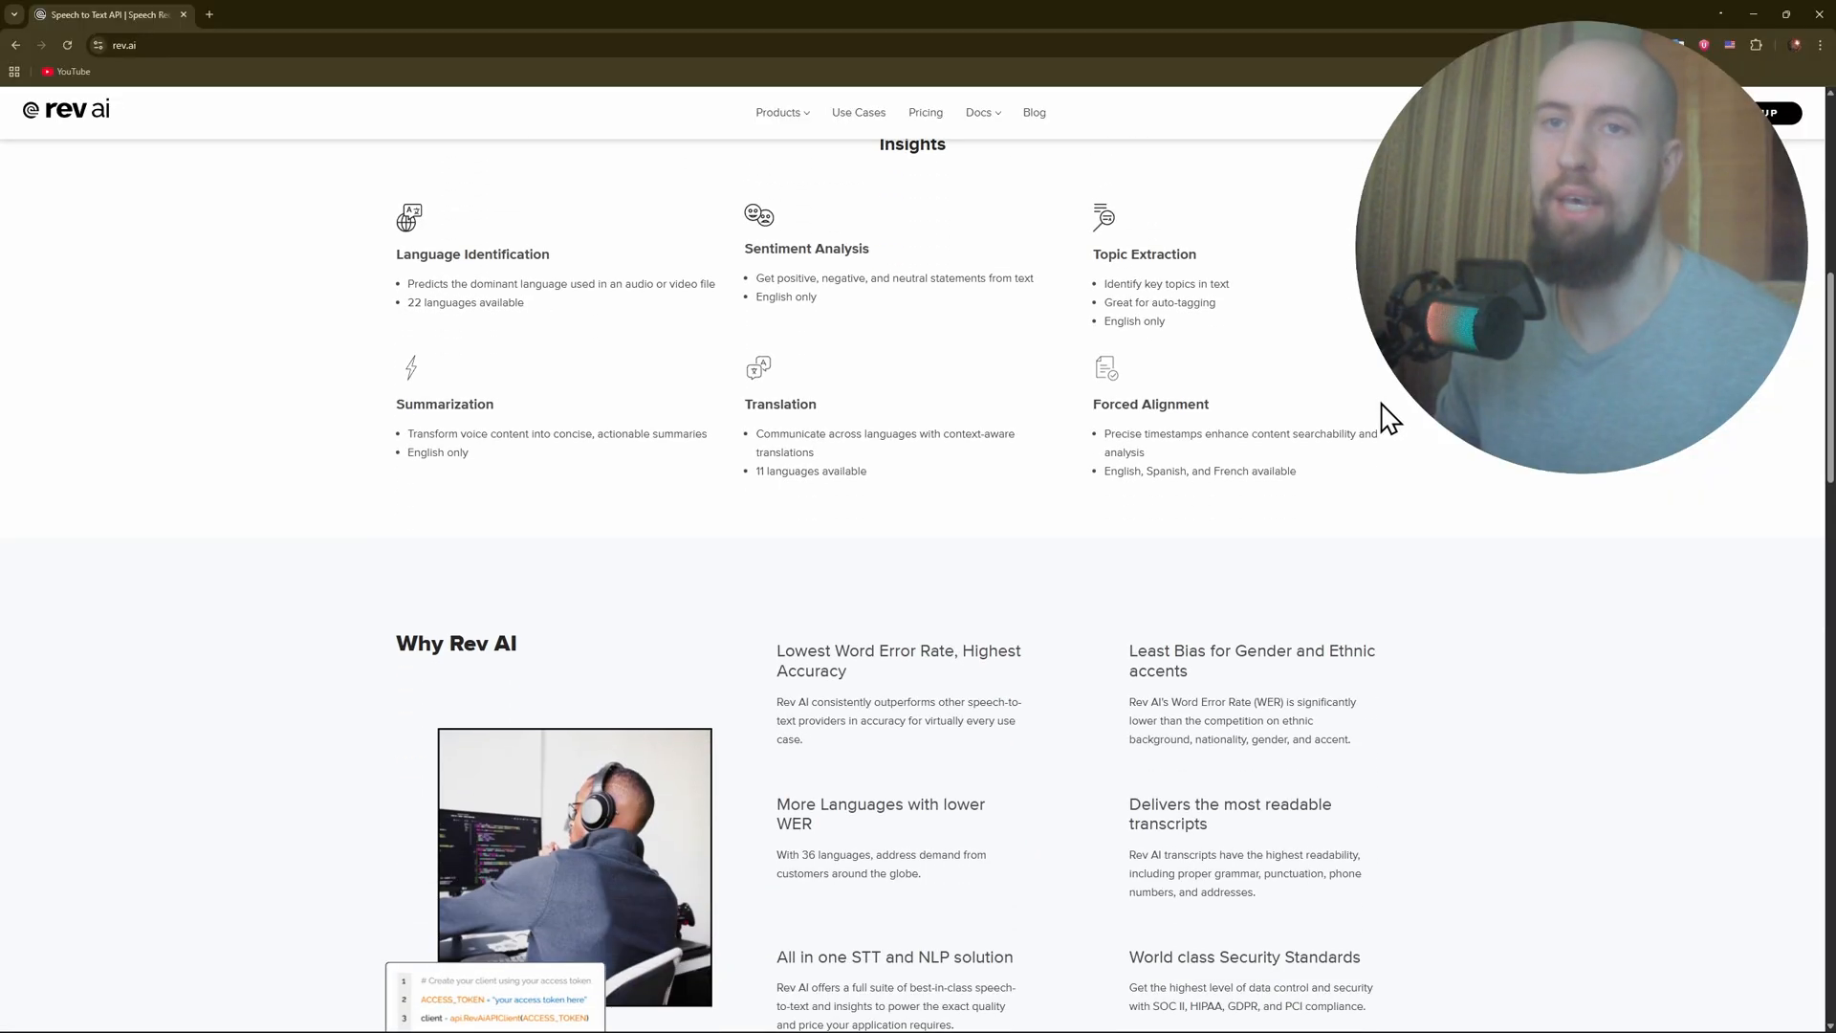
scroll(down, 3)
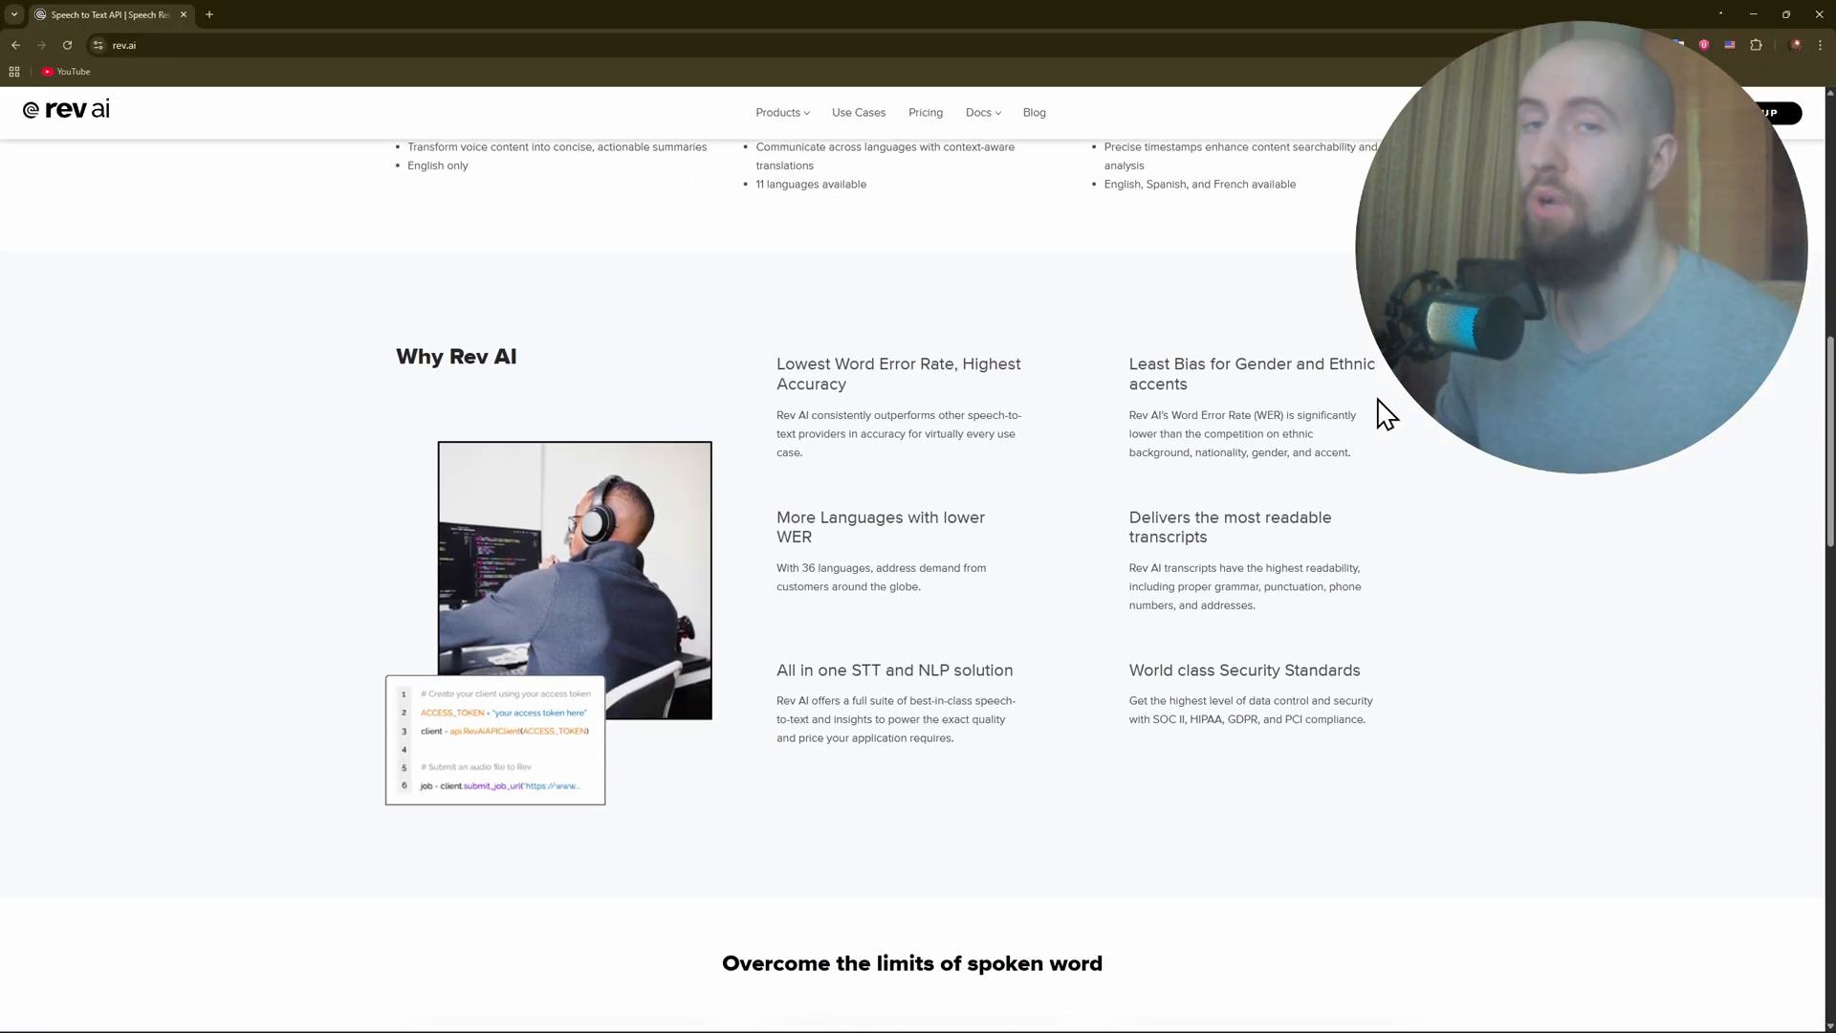
scroll(down, 3)
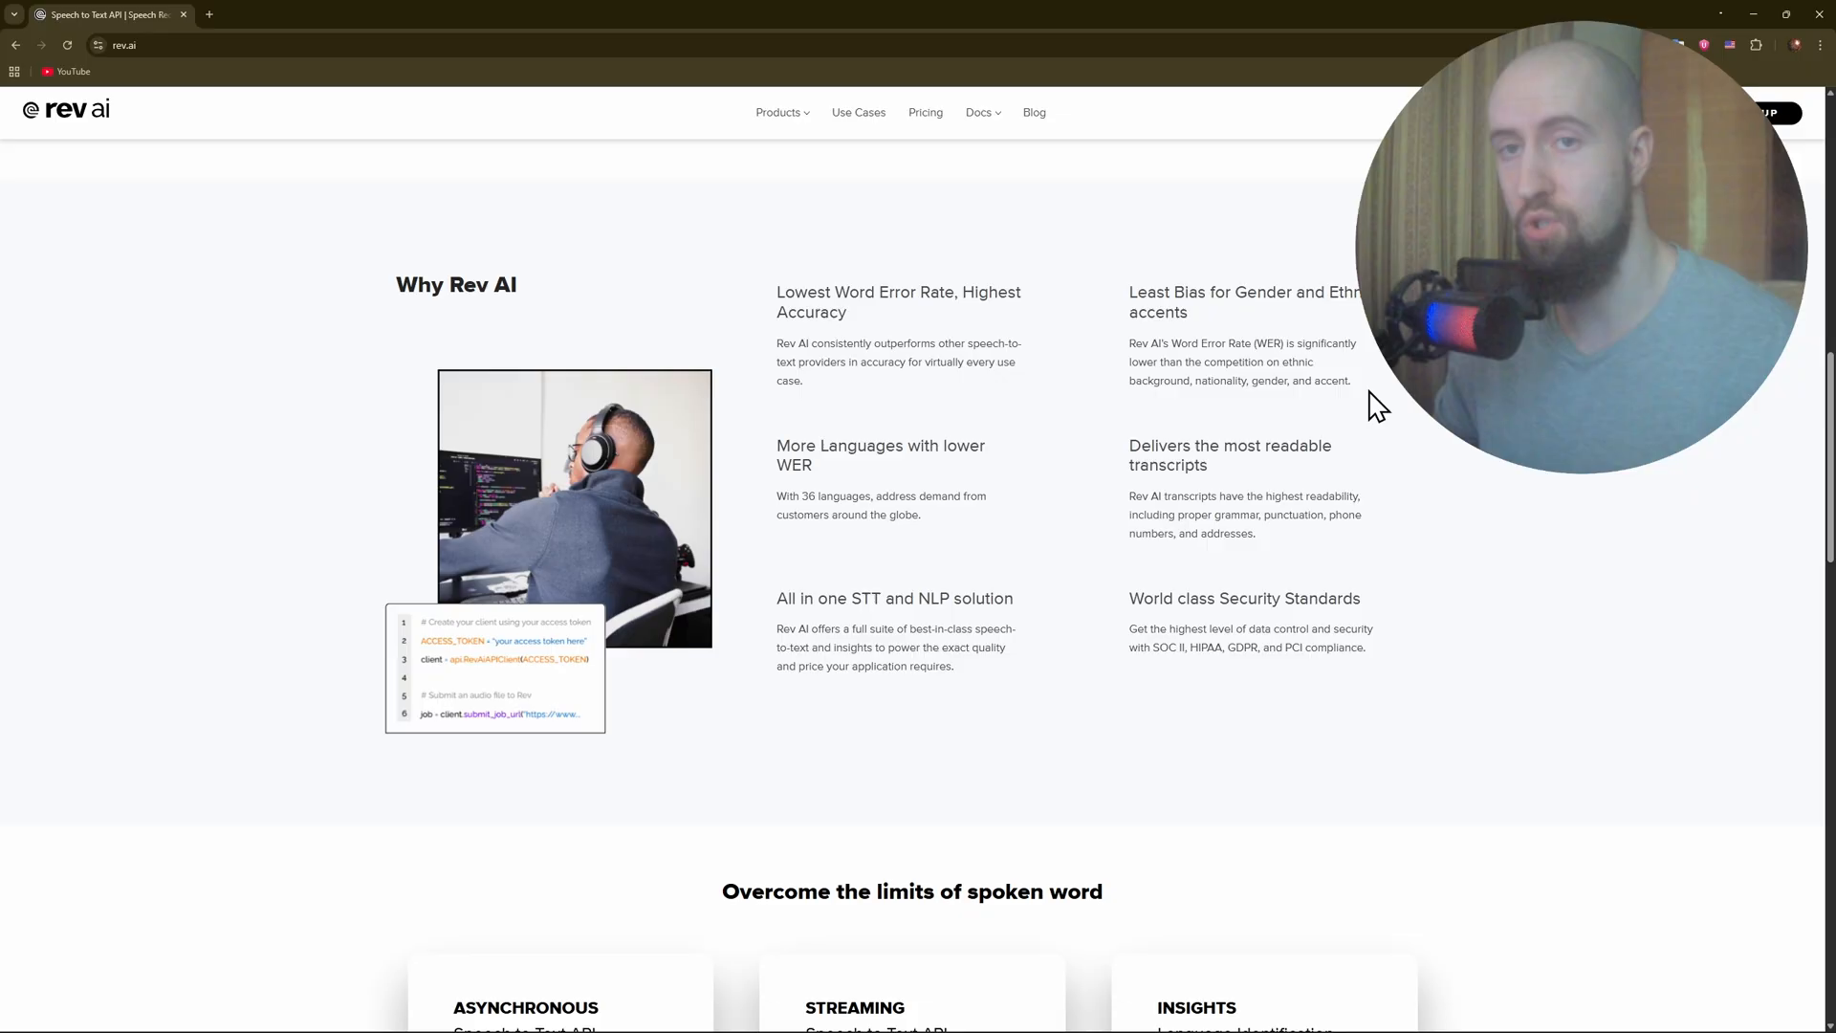
scroll(down, 3)
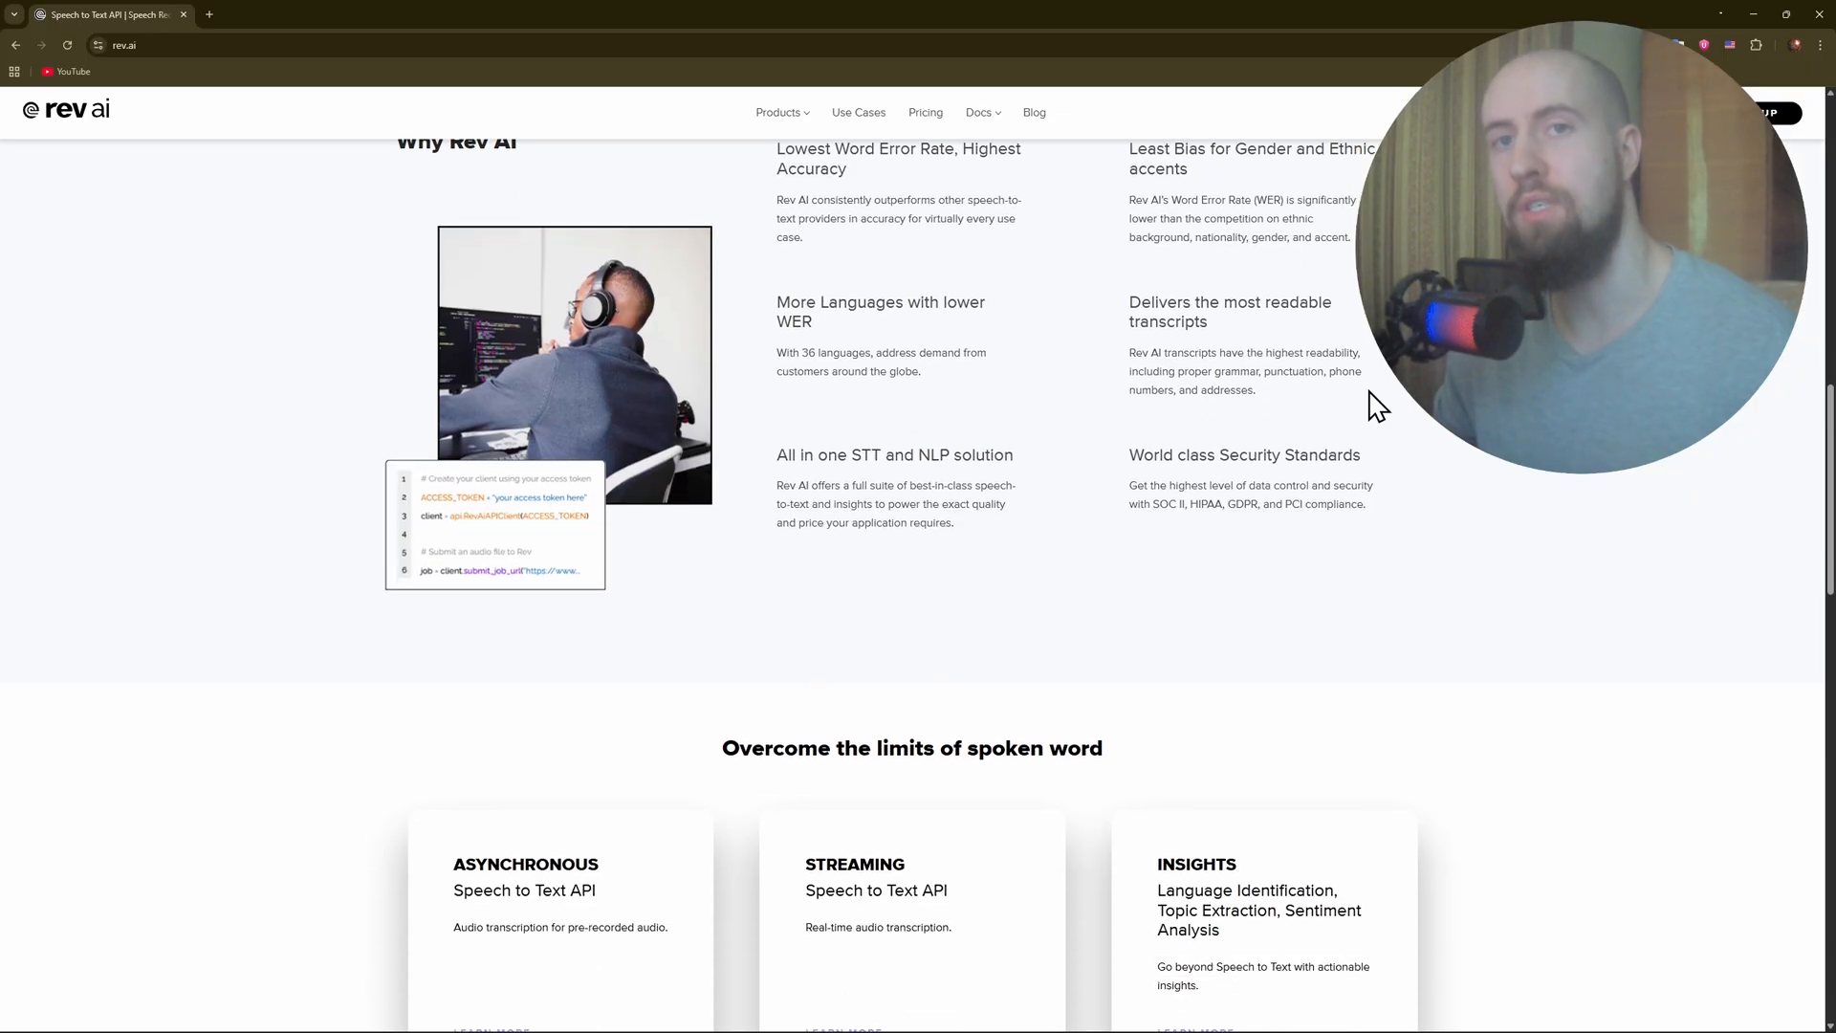
Navigate to descript.com from the address bar
text(descript.com)
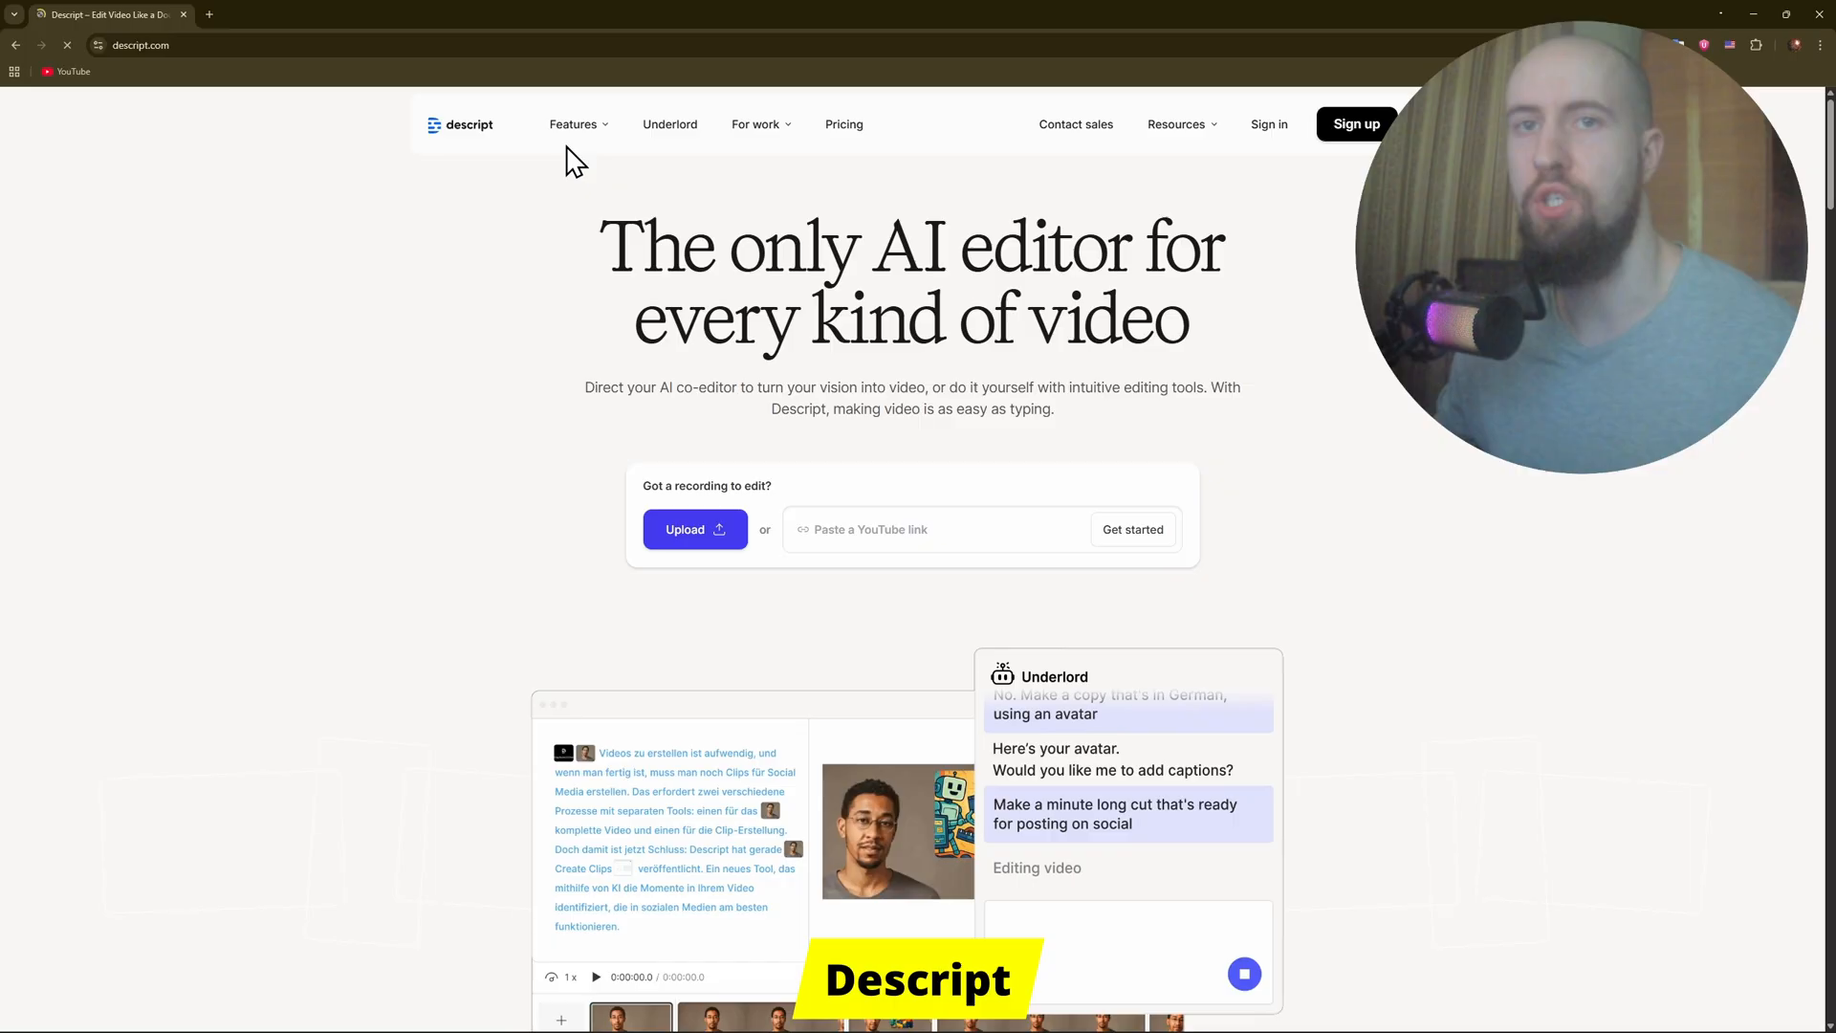
click(574, 124)
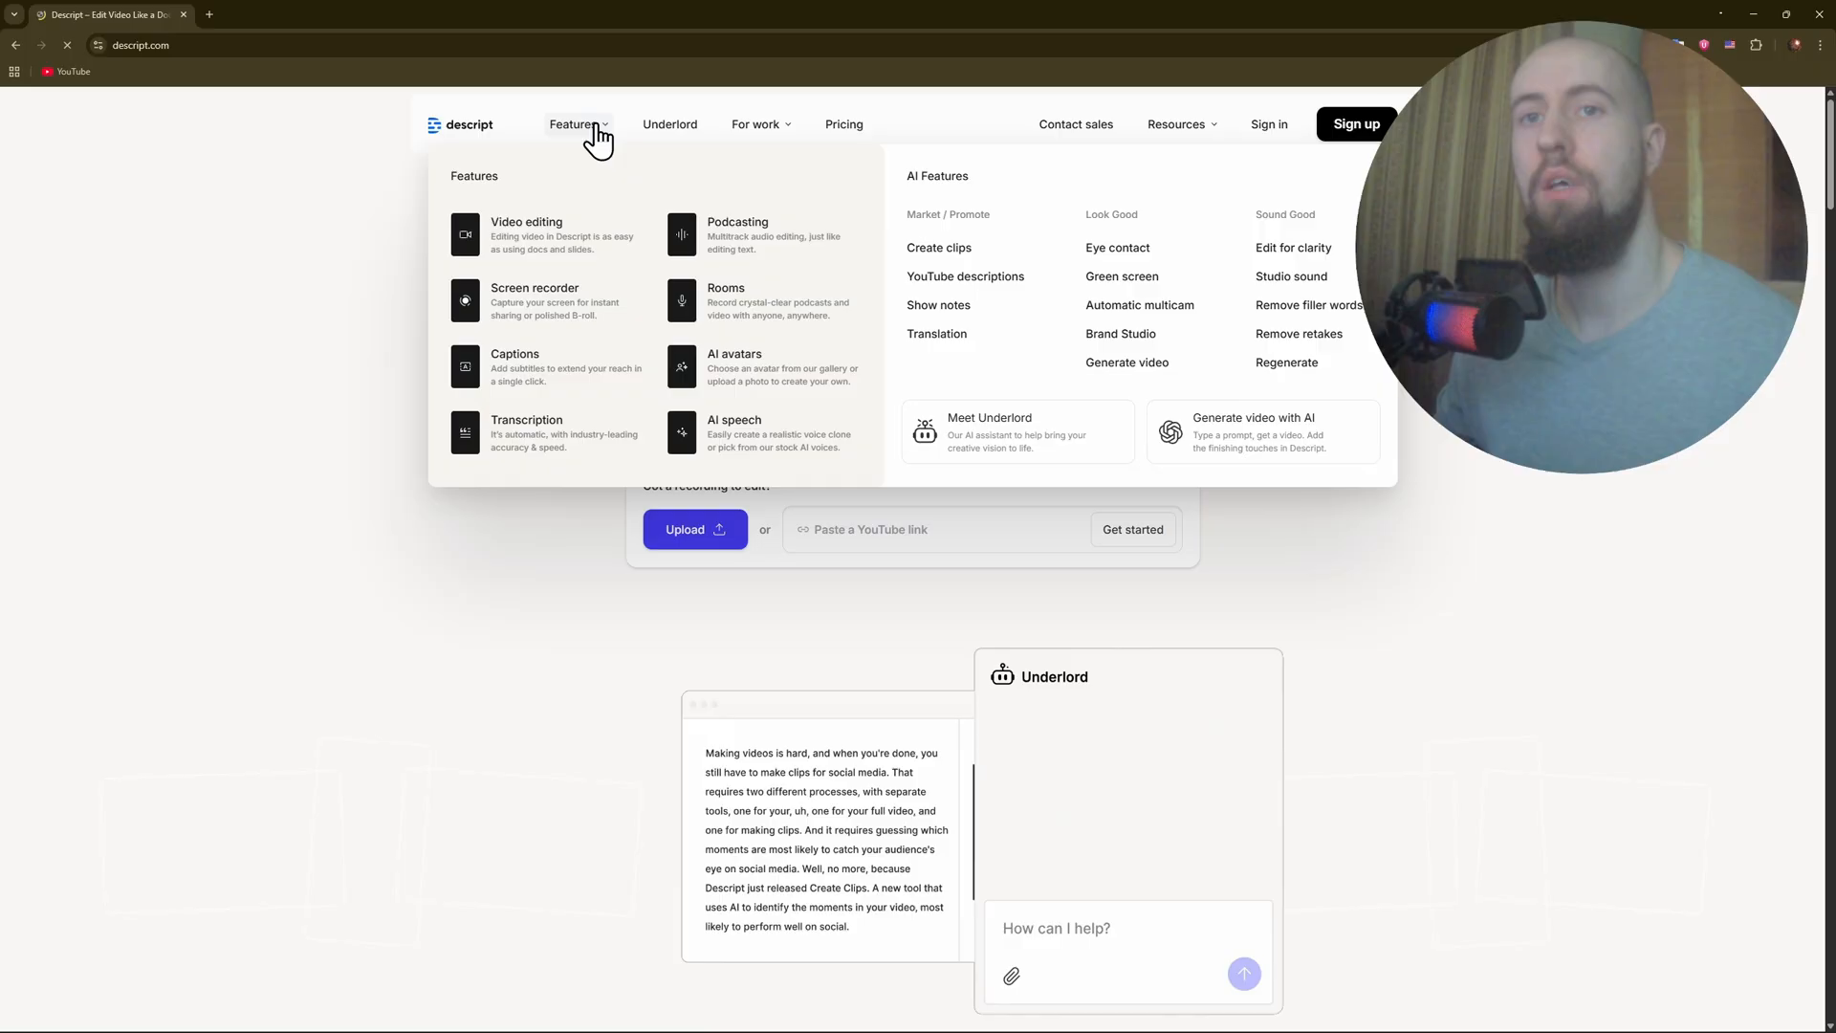
mouse_move(682, 172)
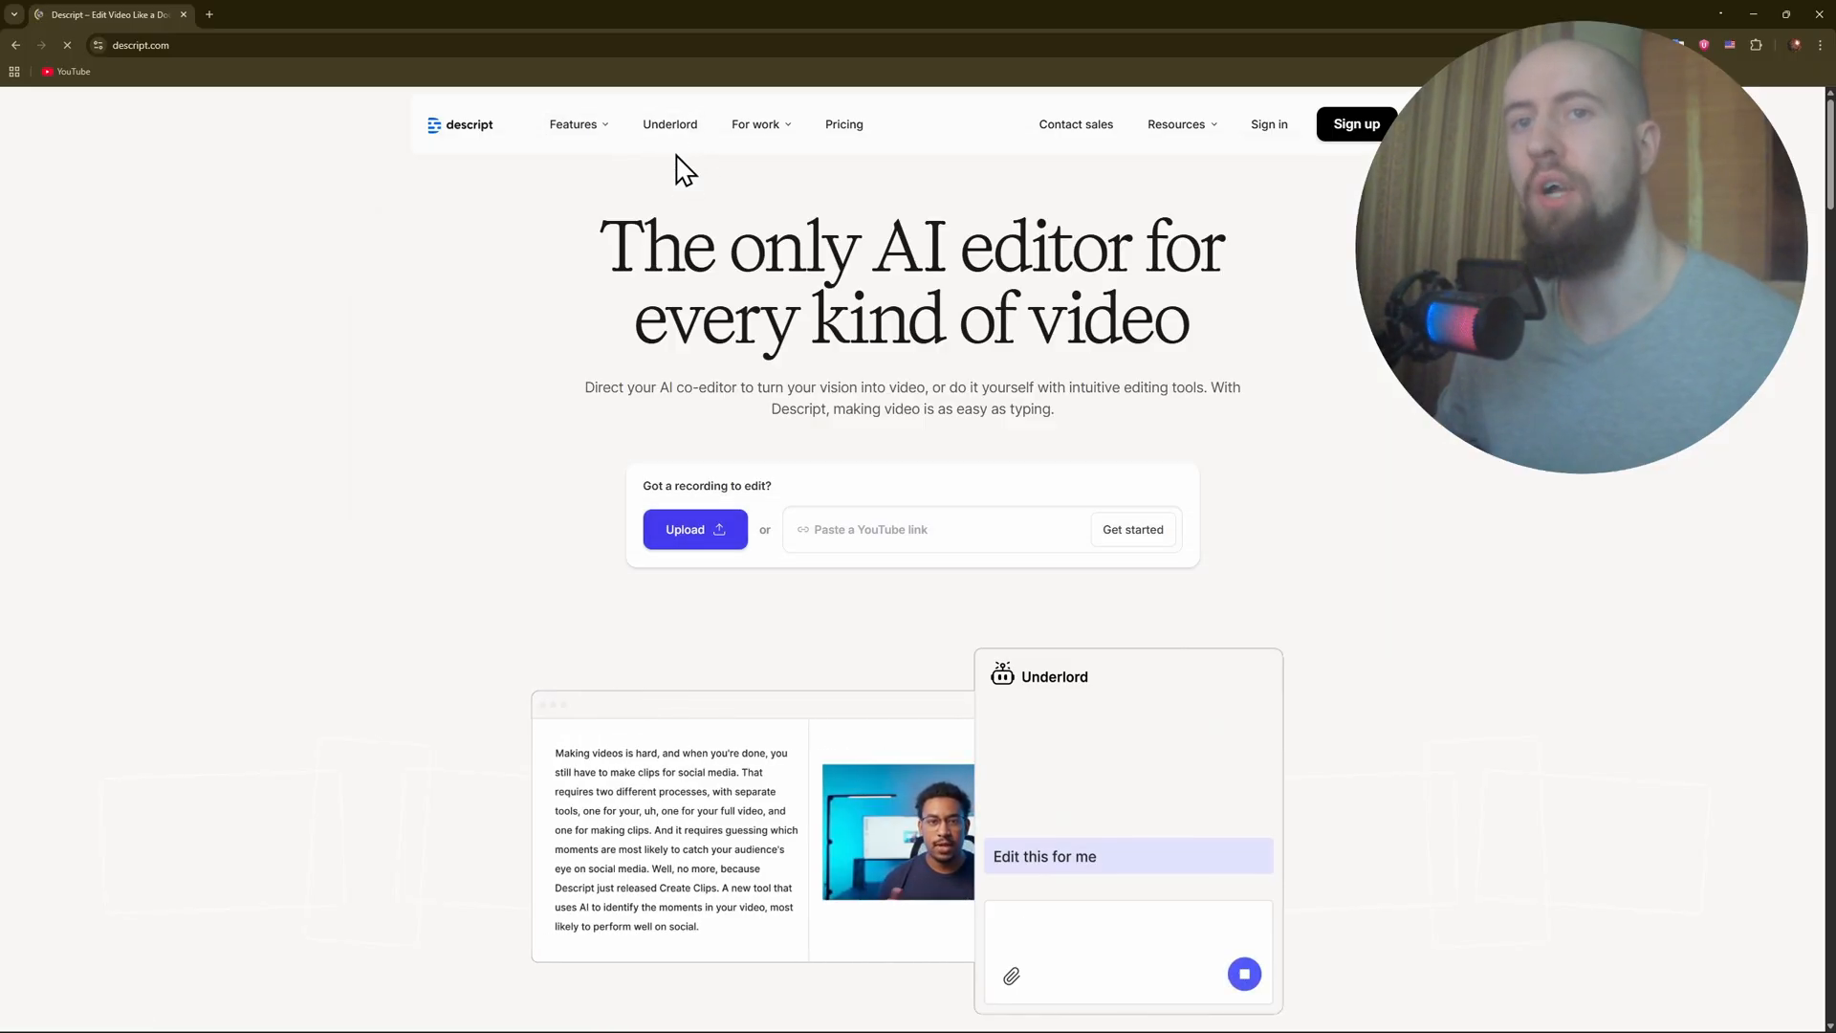
scroll(down, 3)
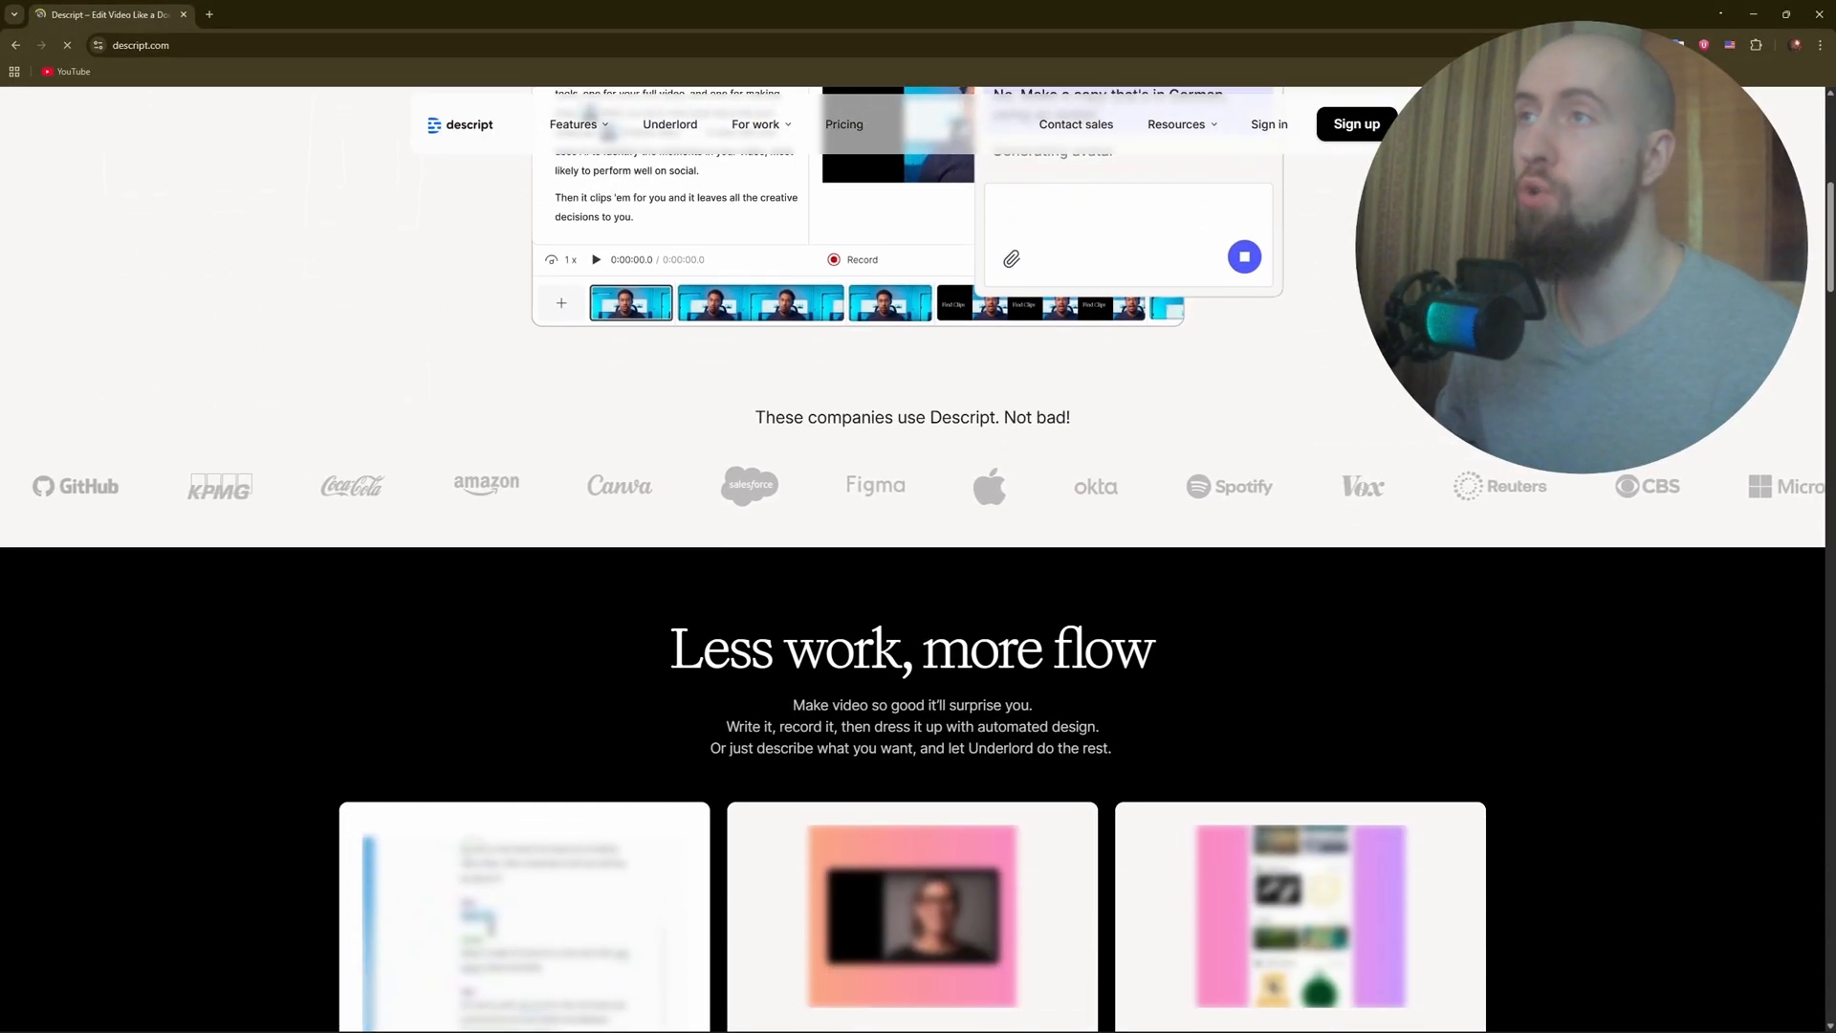
Scroll through Descript's script, look and visuals feature cards before heading to OpenAI's Whisper page
scroll(down, 3)
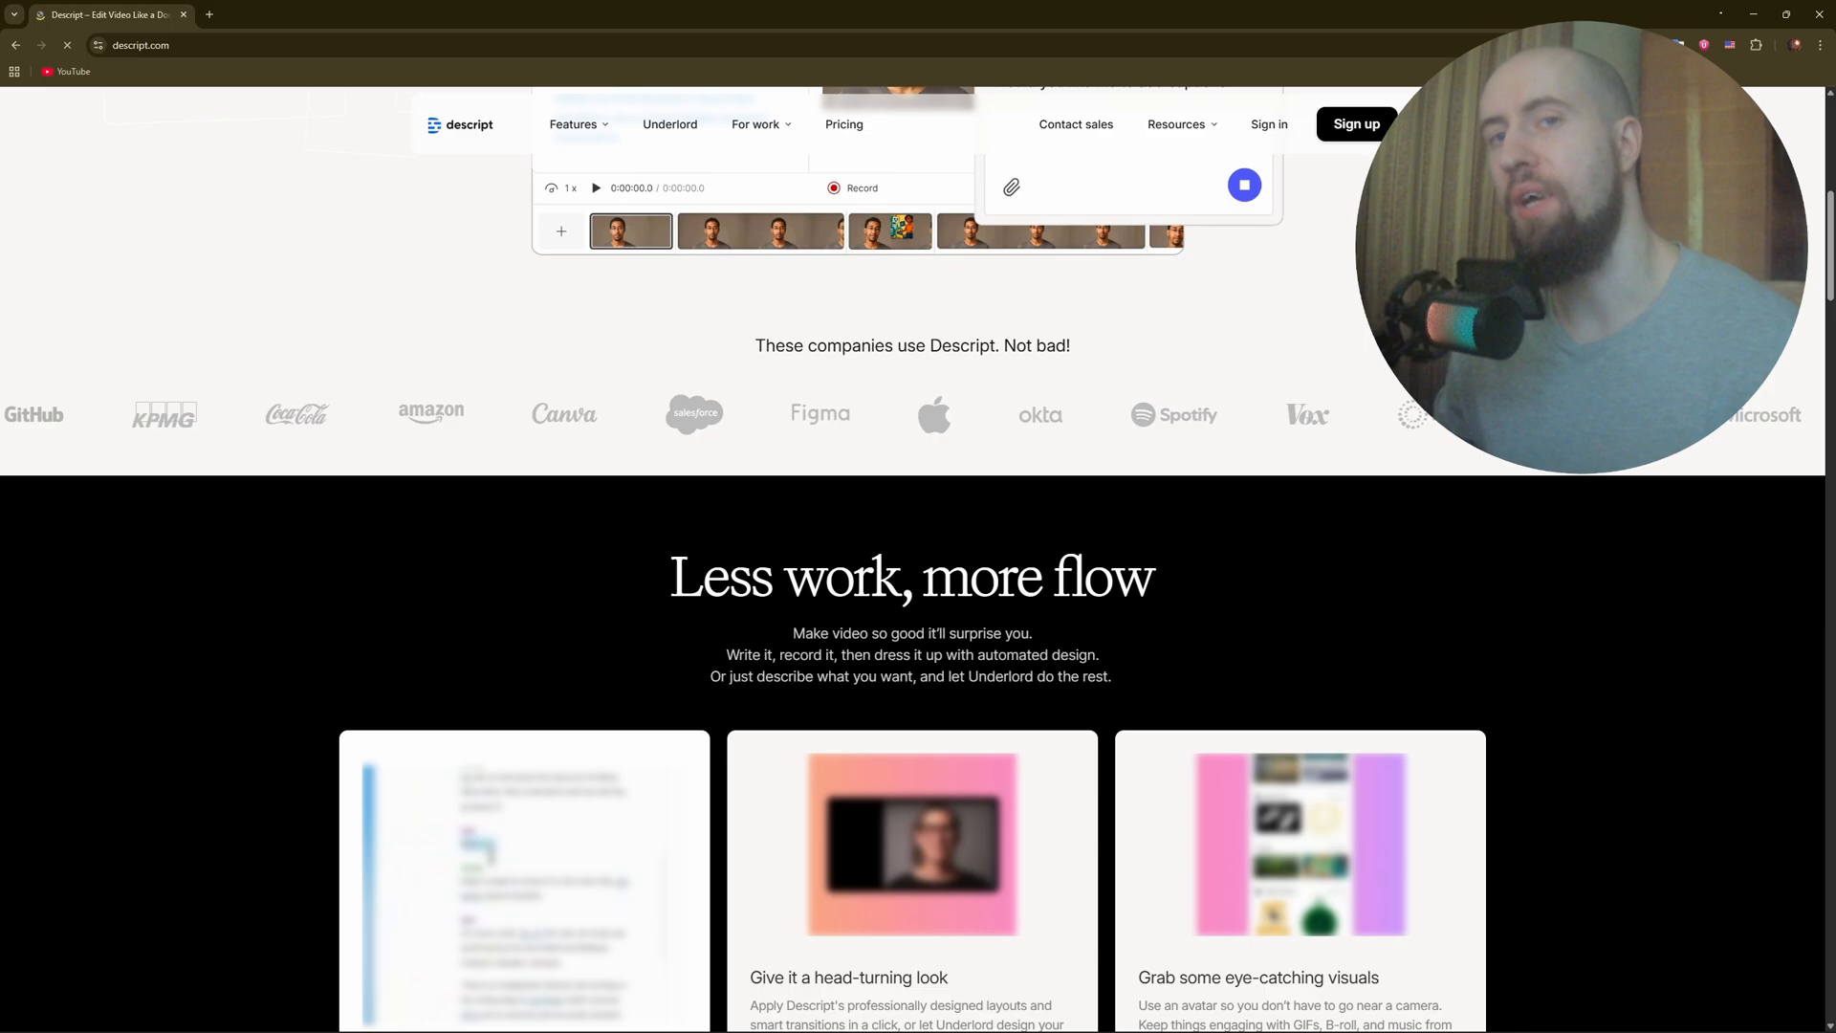
scroll(down, 3)
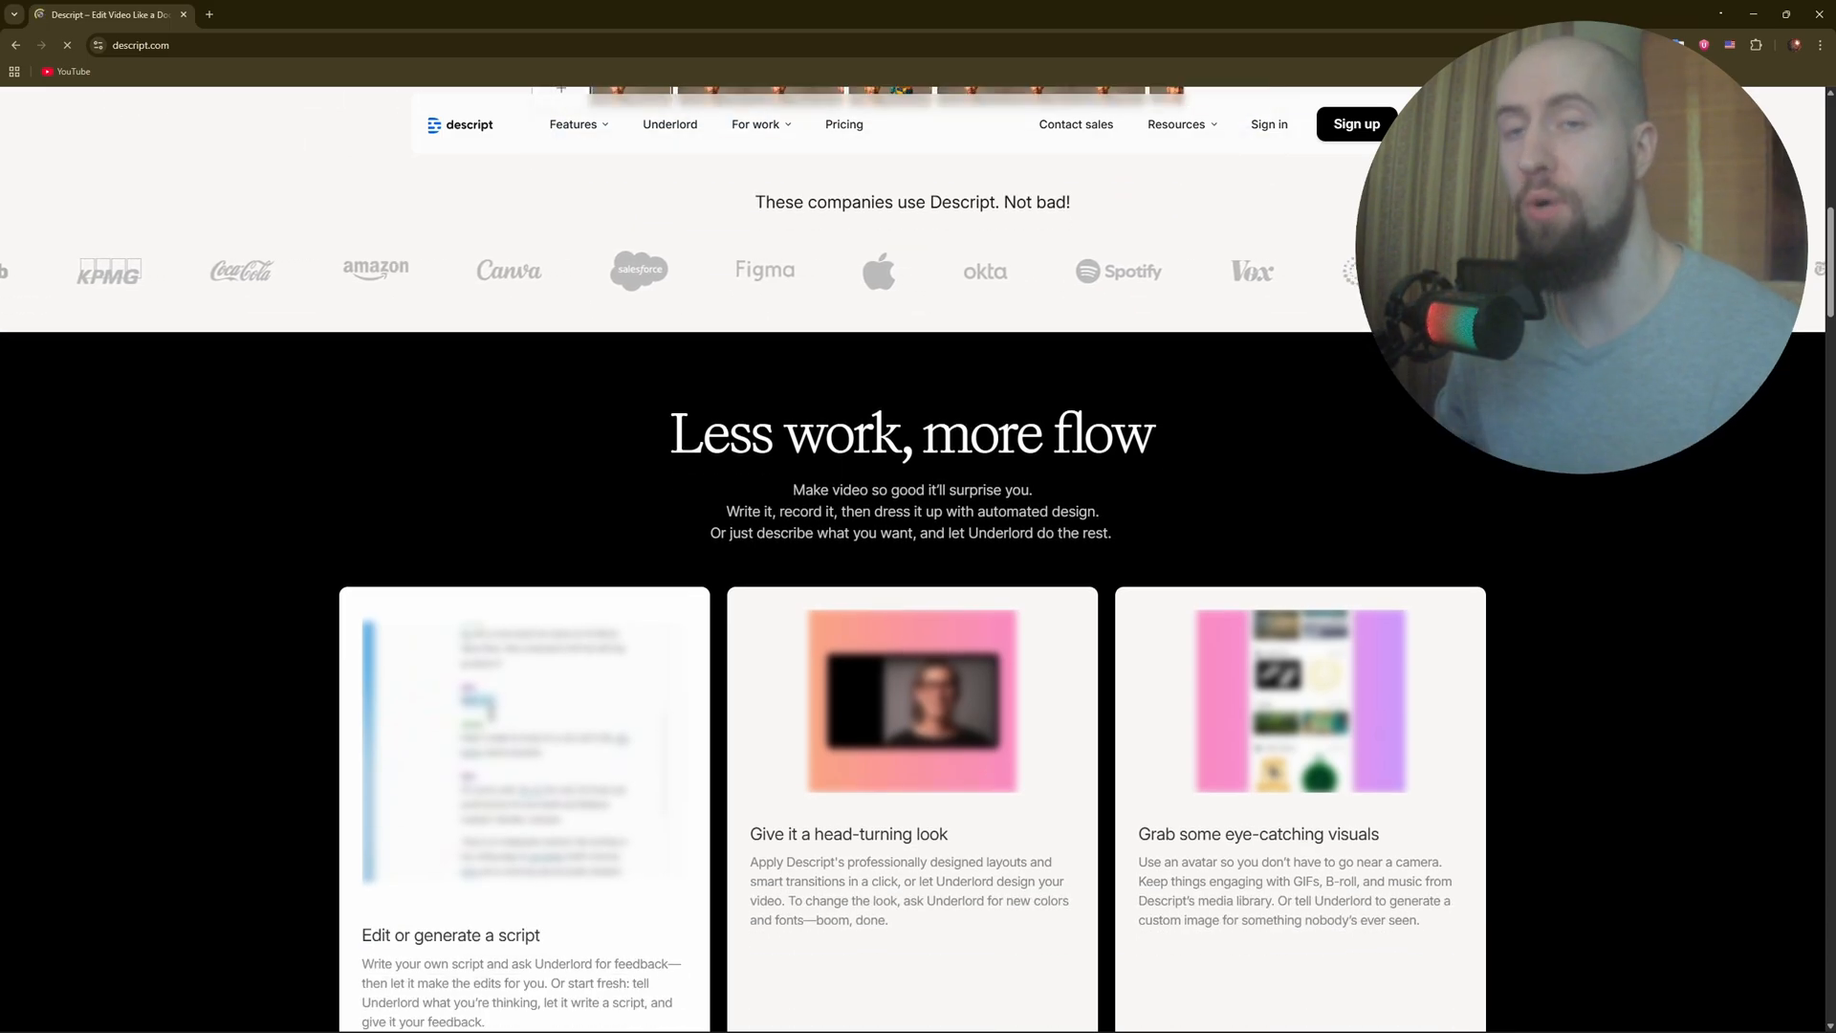
scroll(down, 3)
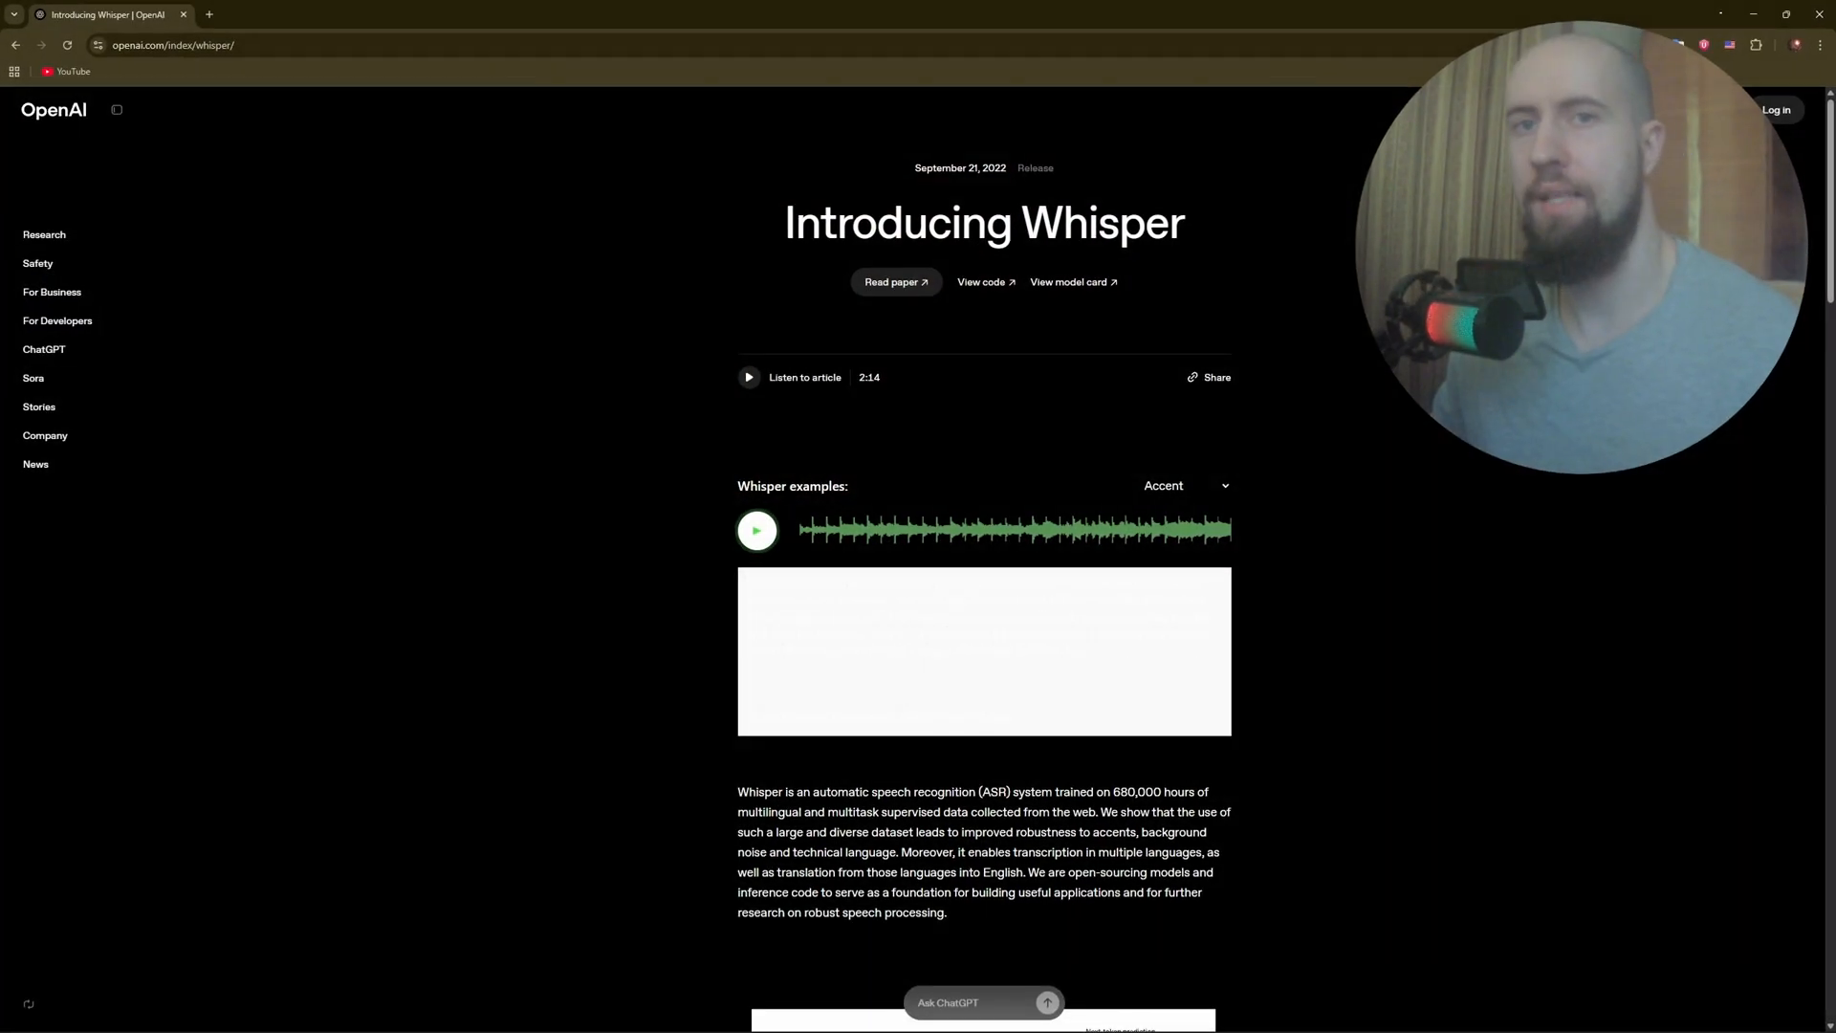
scroll(down, 3)
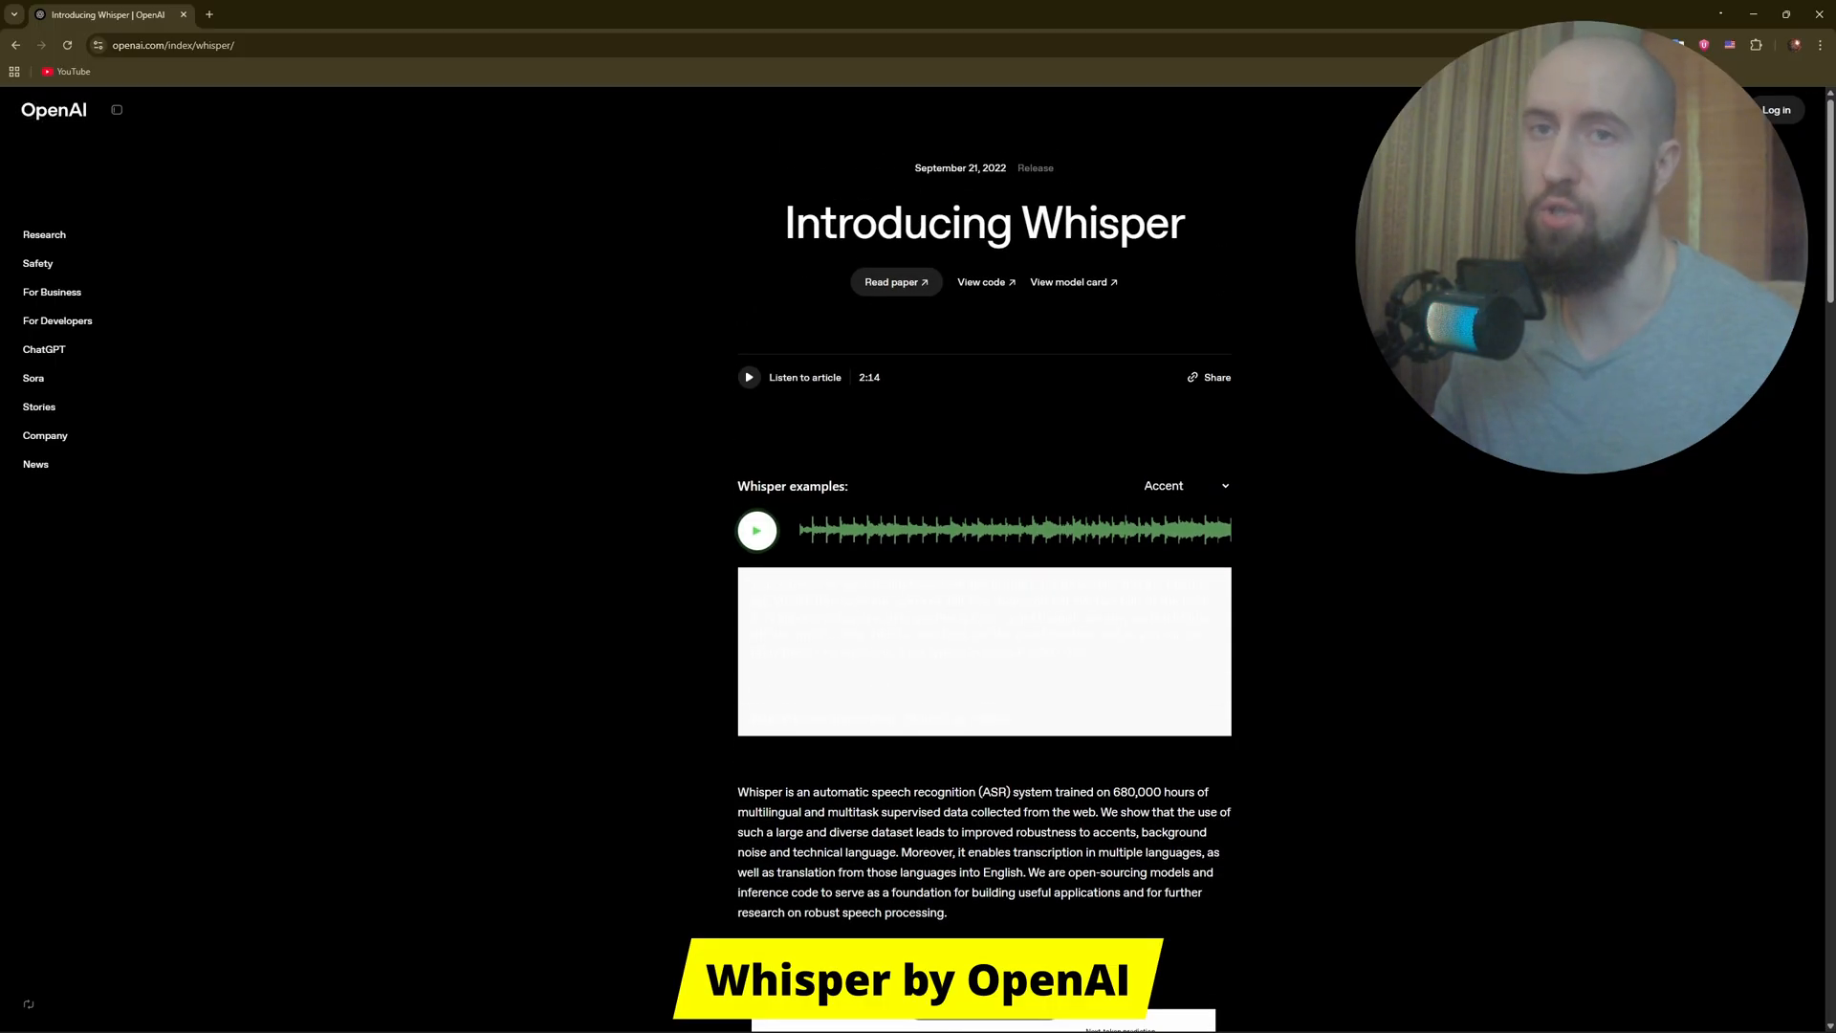
scroll(down, 3)
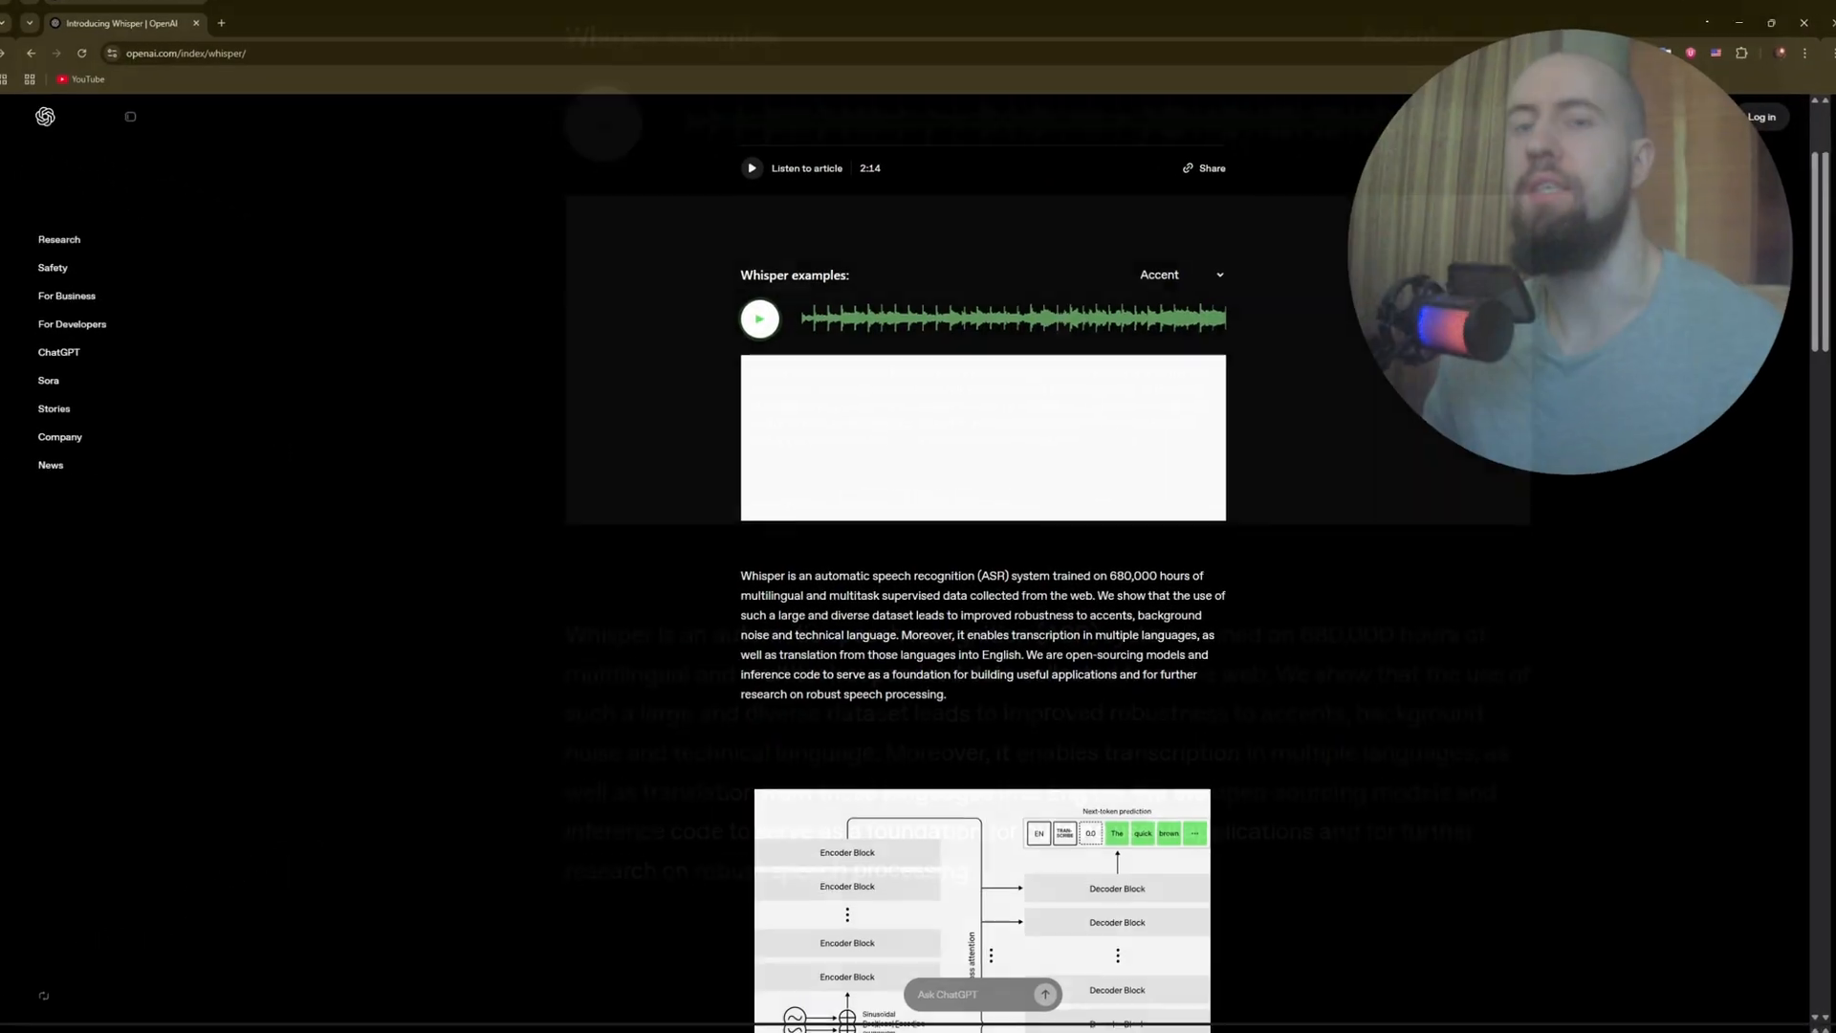
scroll(down, 3)
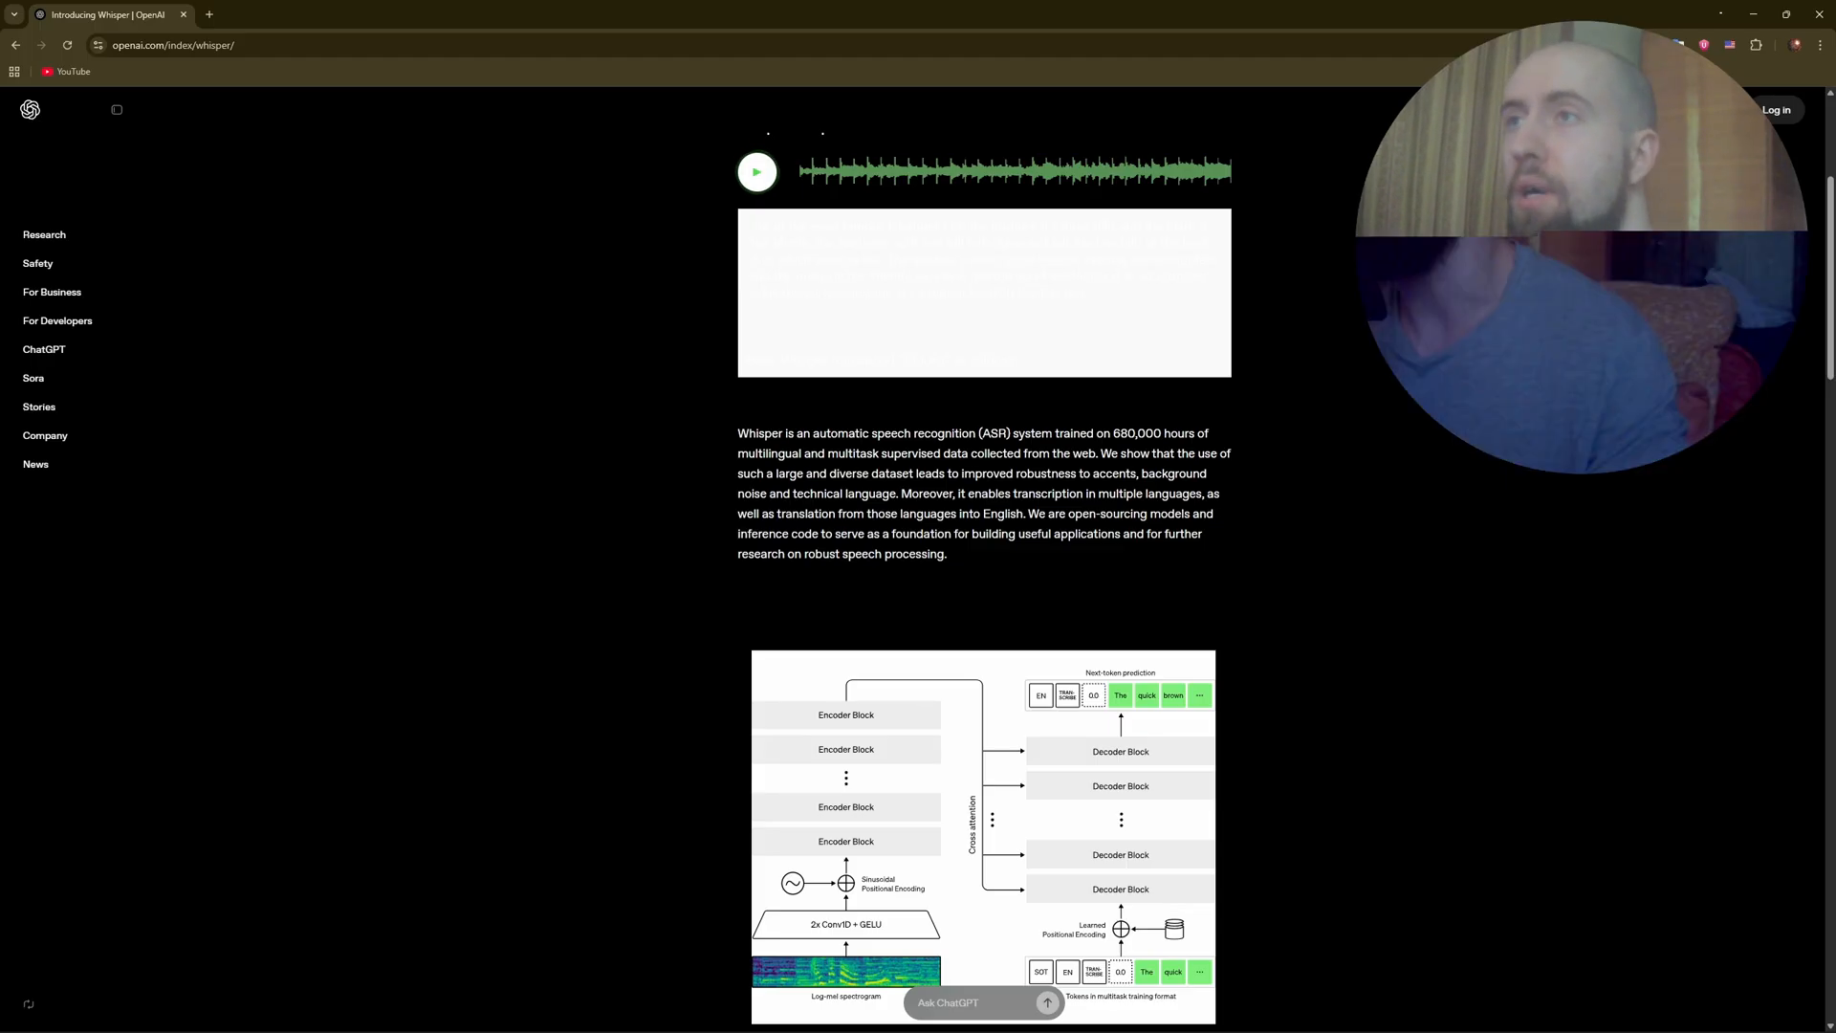
scroll(down, 3)
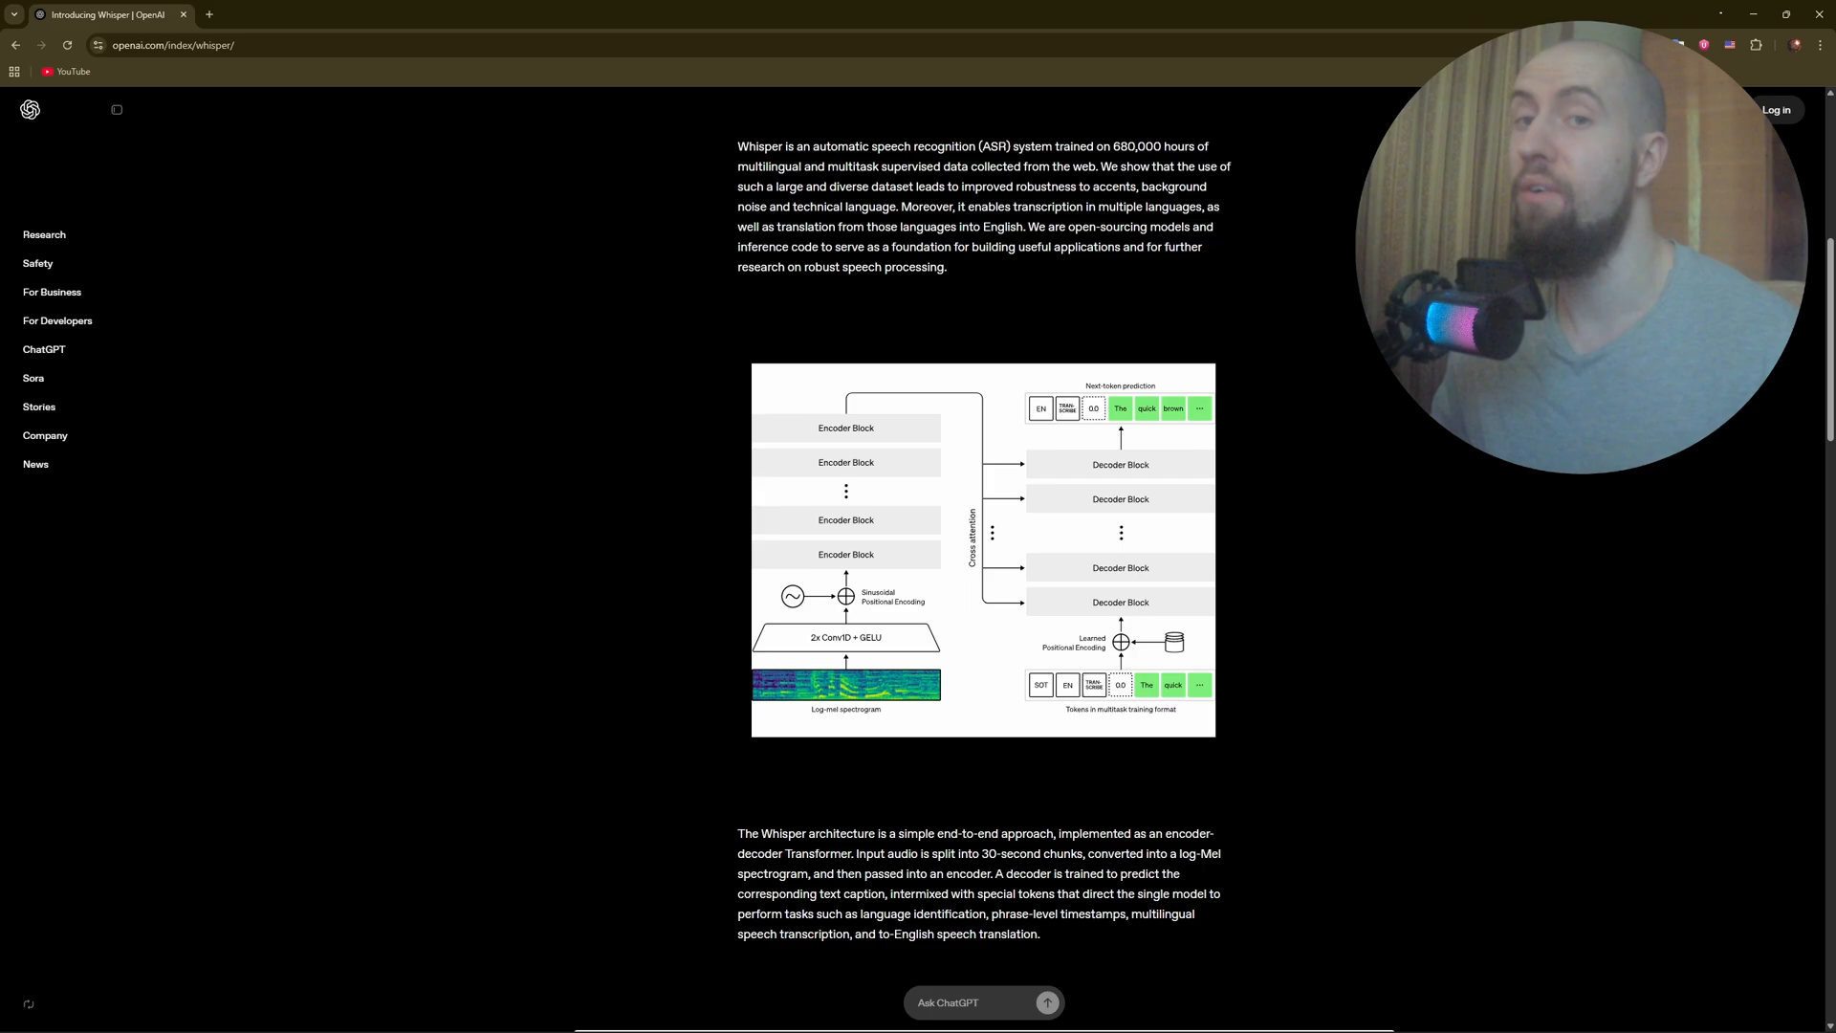
scroll(down, 3)
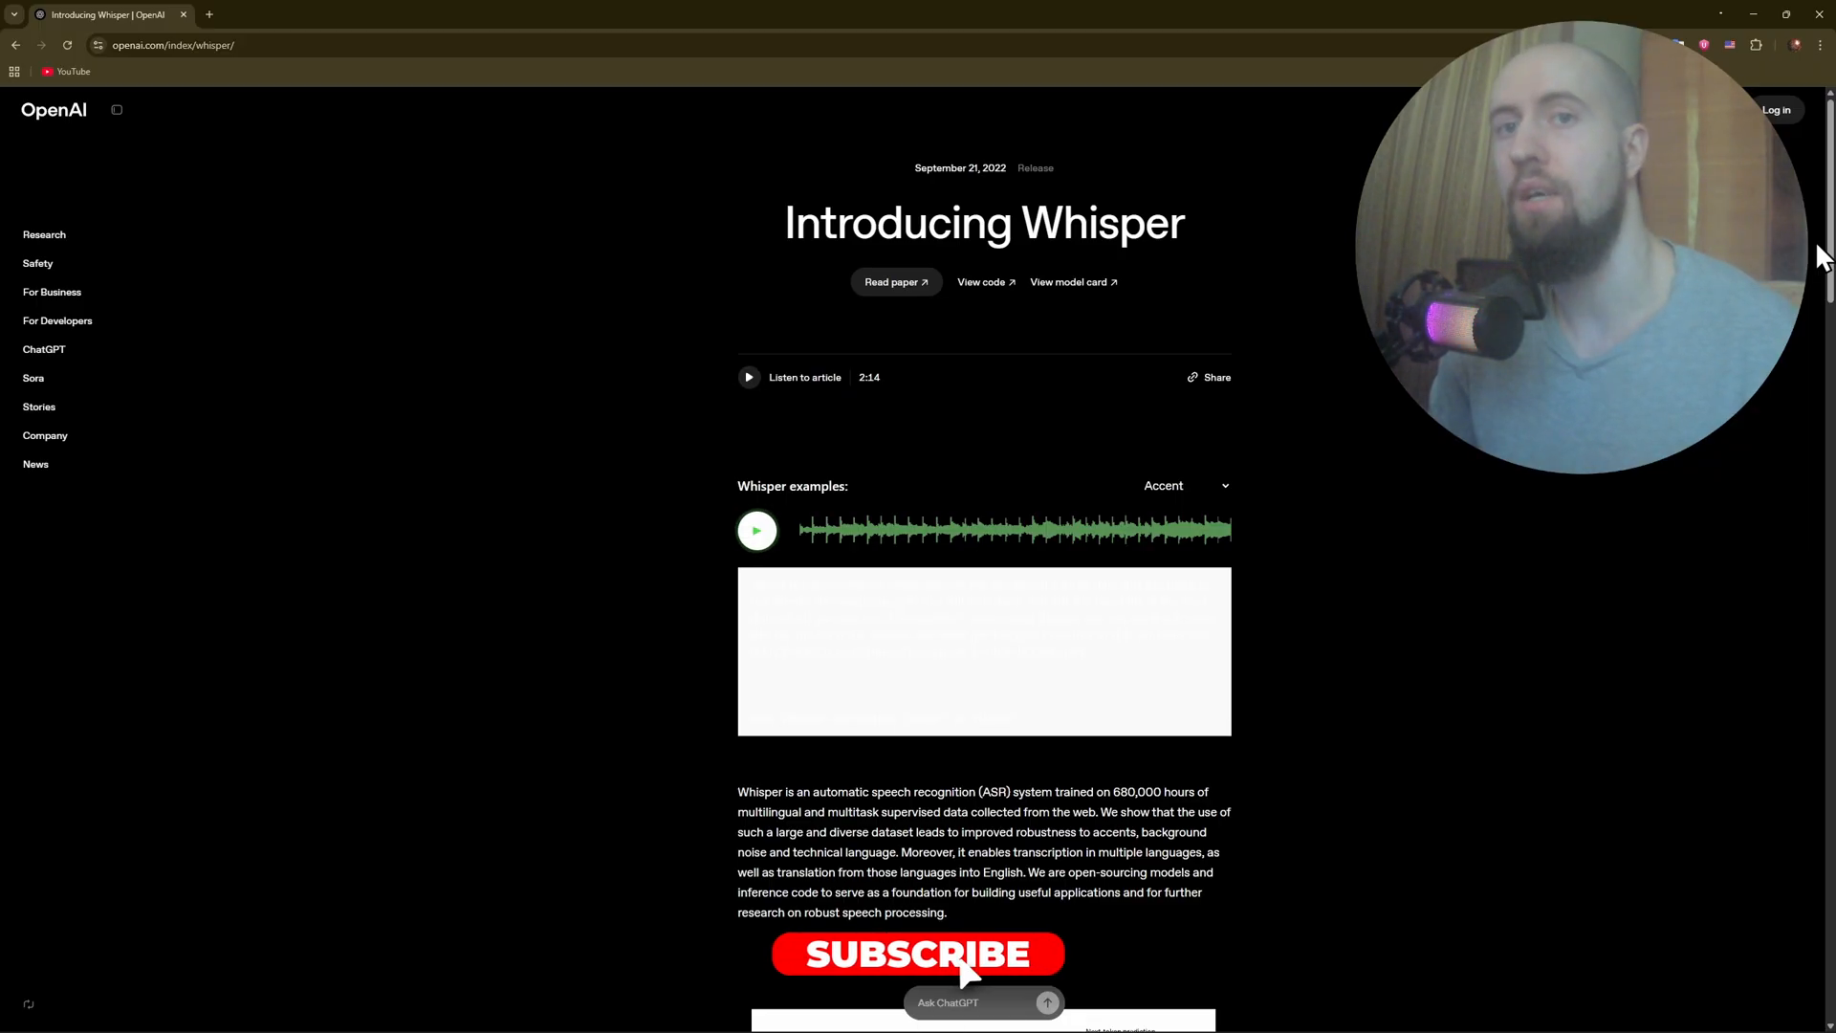
click(915, 955)
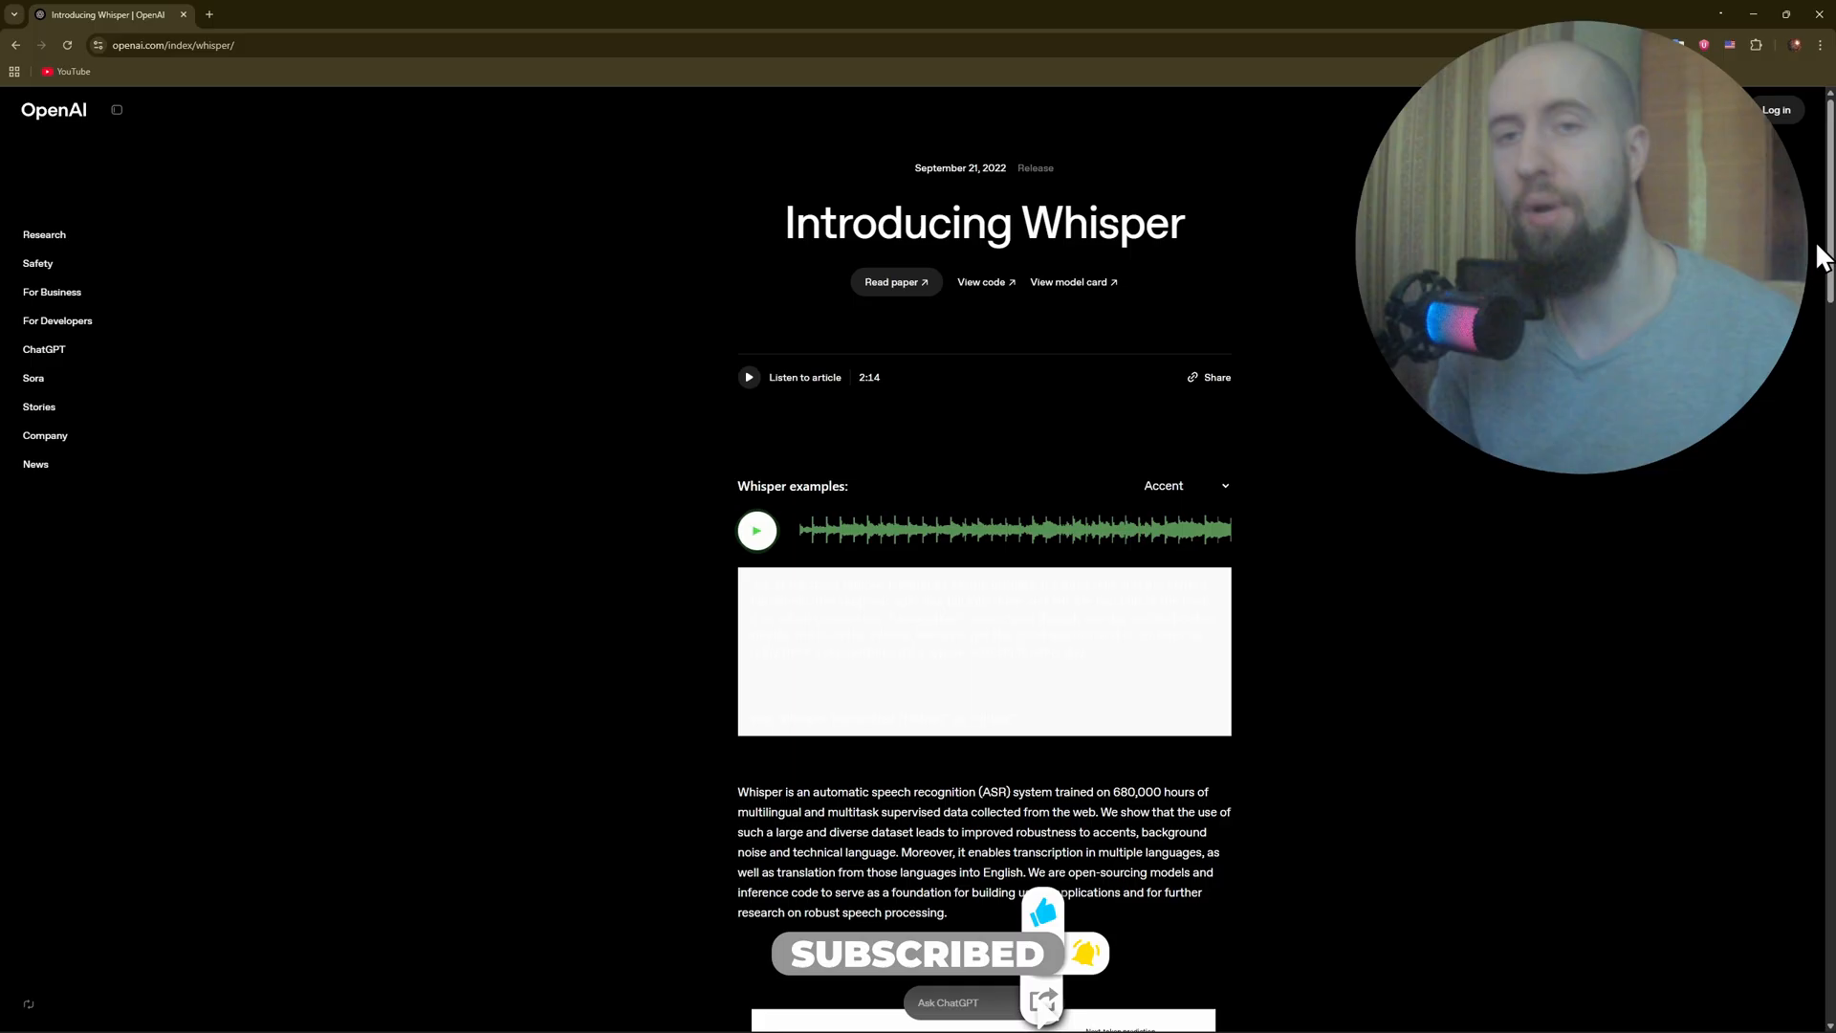